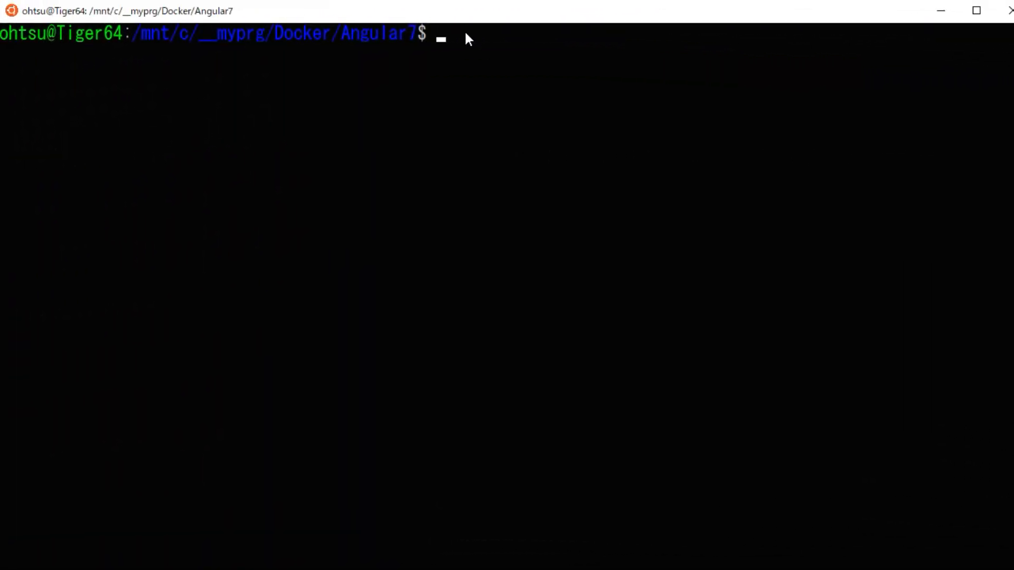
Launch VS Code on the current Angular7 folder with 'code .'
text(code)
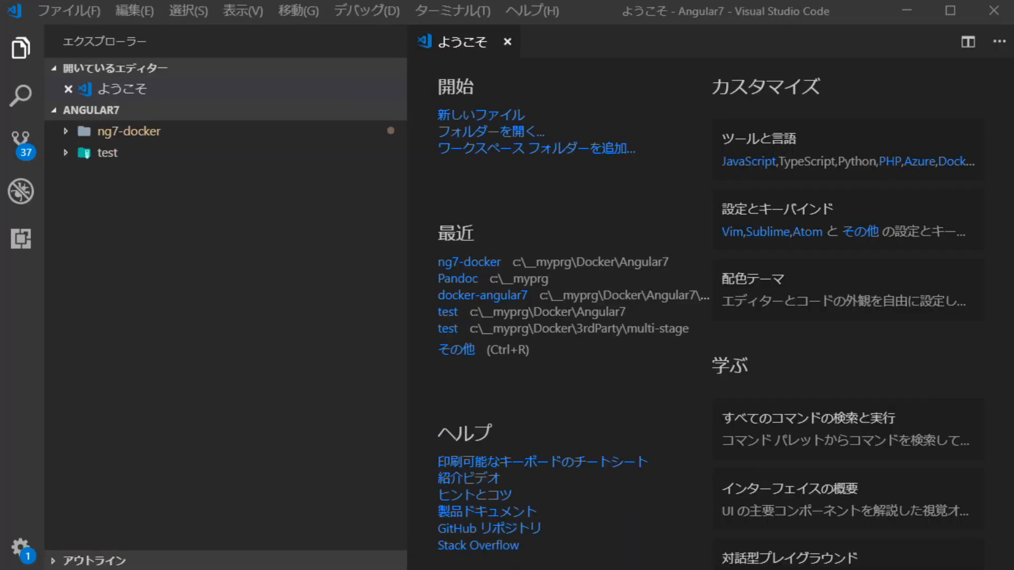
mouse_move(21, 239)
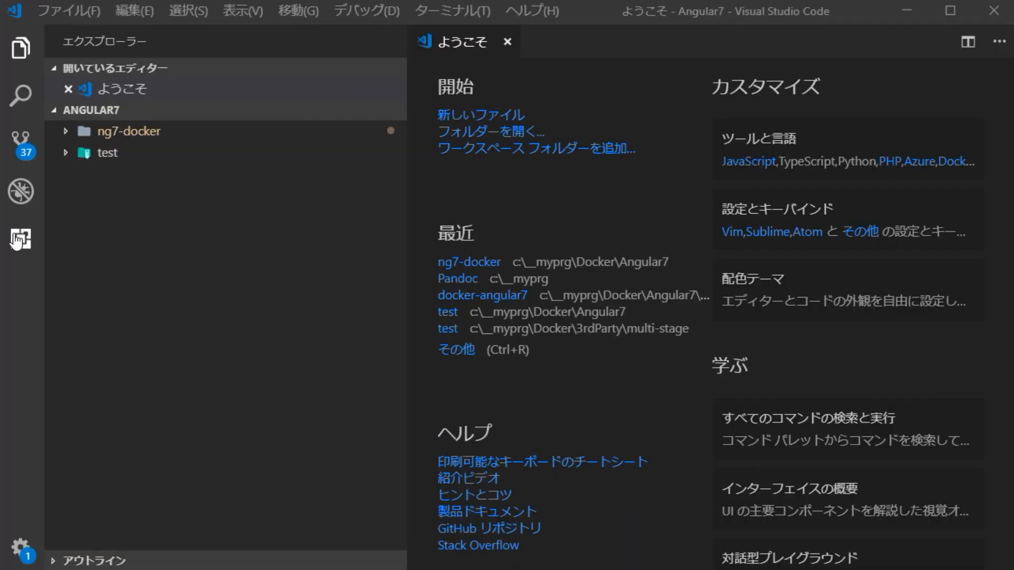
Search the Extensions marketplace for 'Docker' to list Docker-related extensions
click(19, 238)
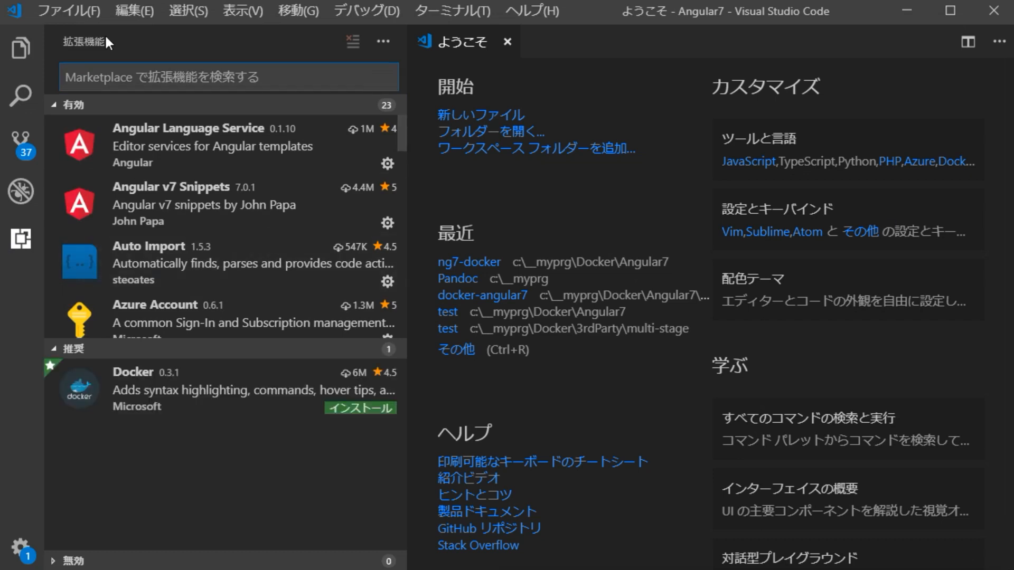
mouse_move(96, 106)
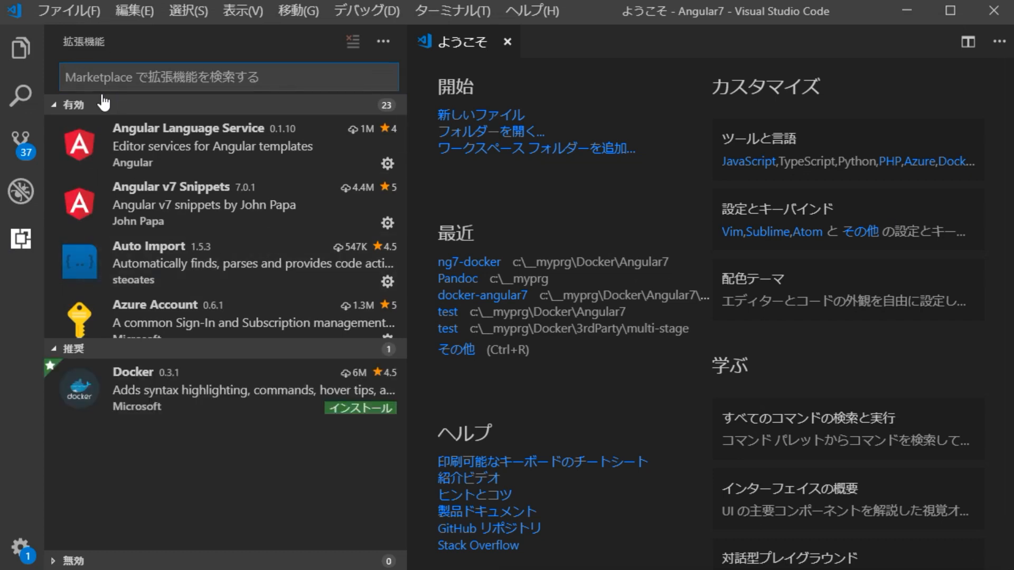
text(D)
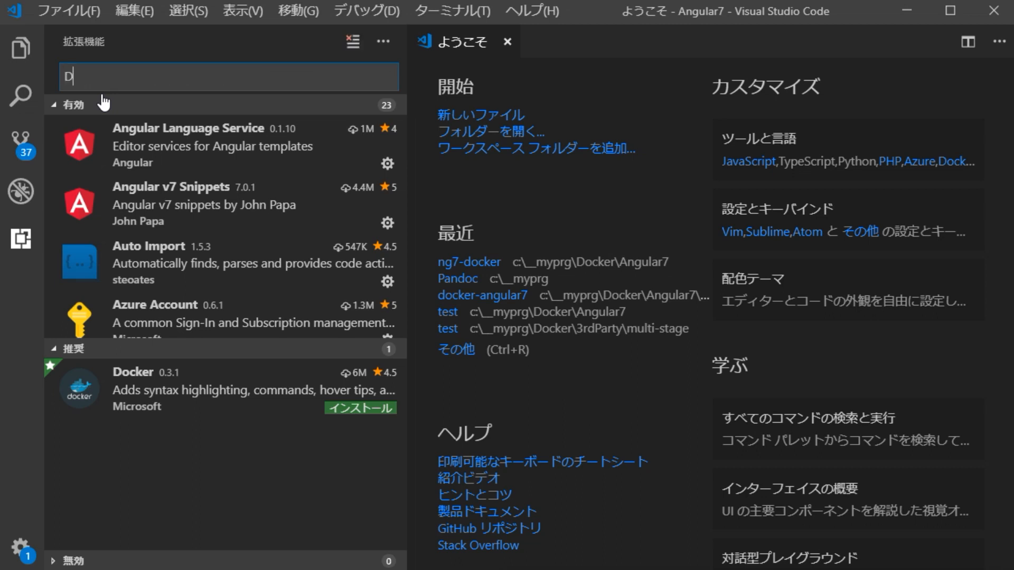
text(ocker)
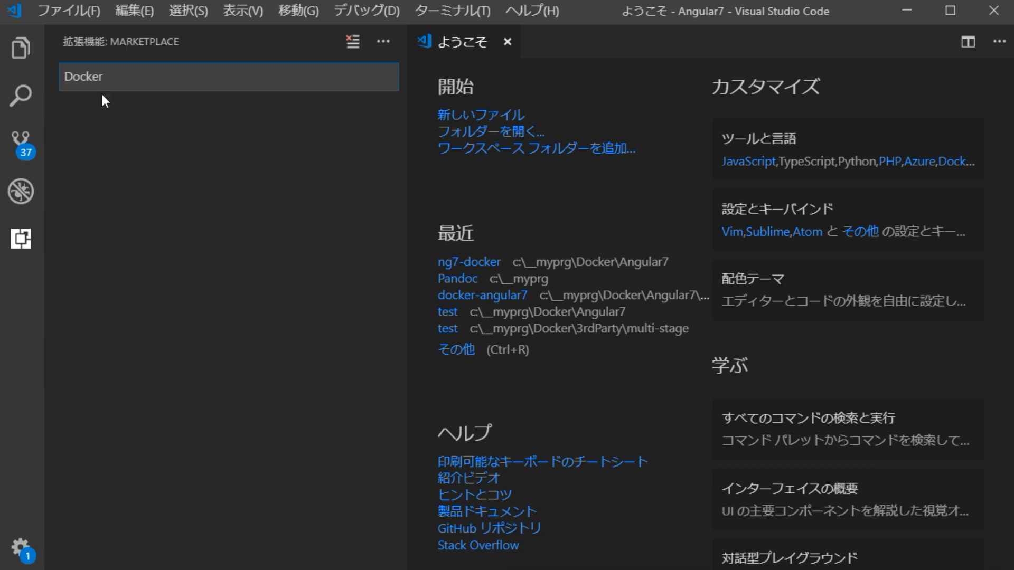
text(Docker)
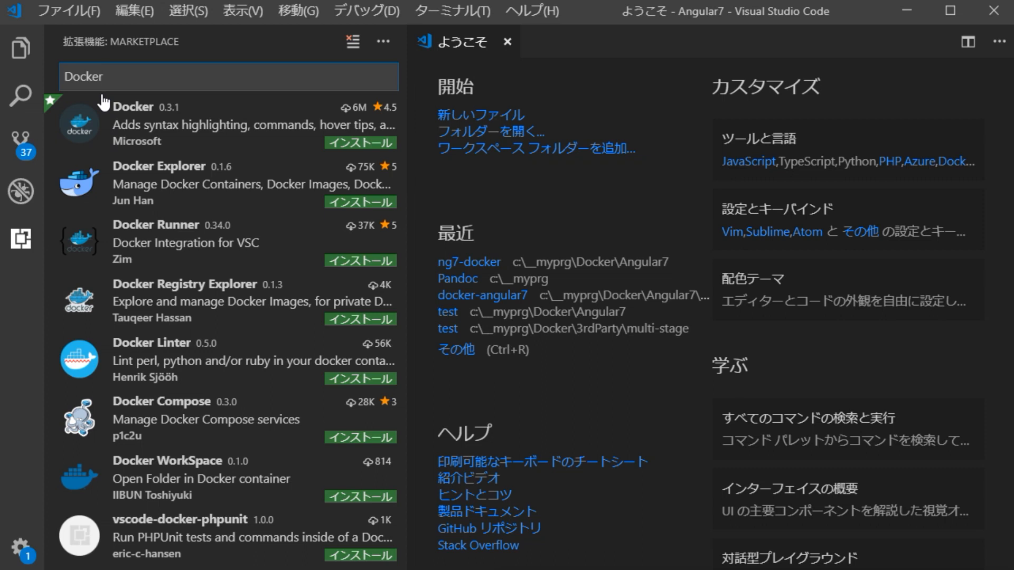
mouse_move(153, 139)
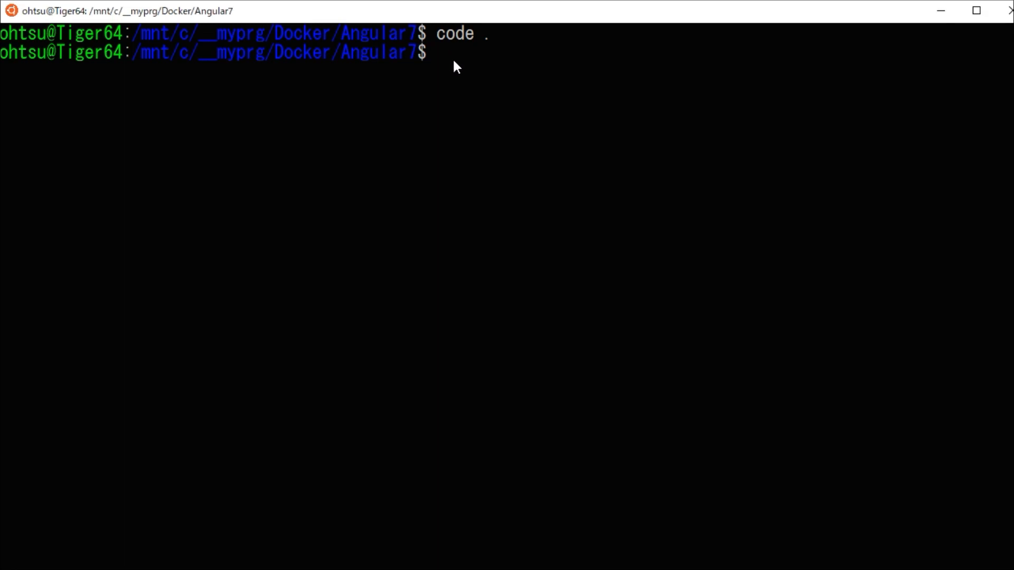
Run 'ng --version' to show Angular CLI 7.0.2 with Node 10.12.0 and package versions
text(ng)
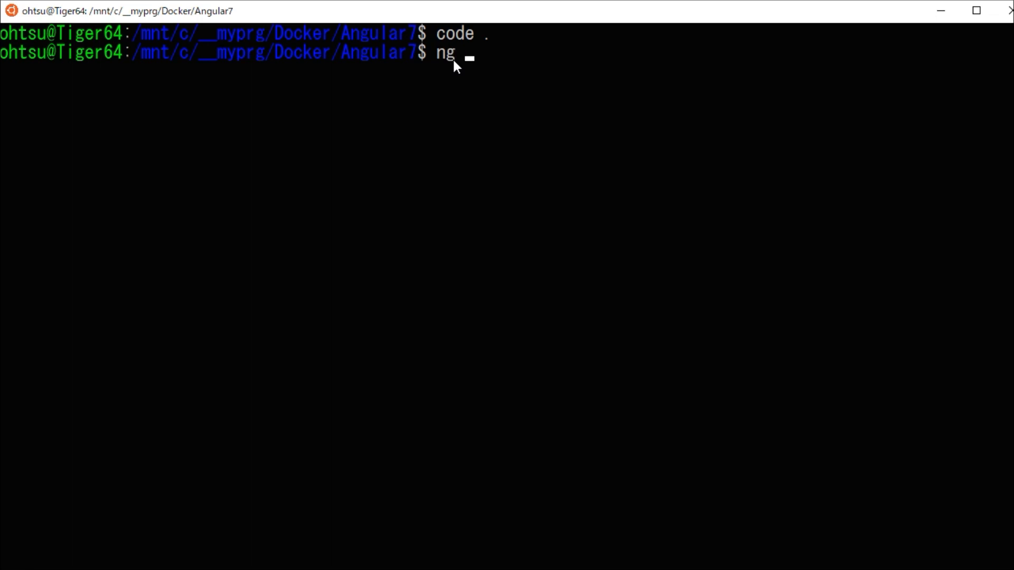
text(-)
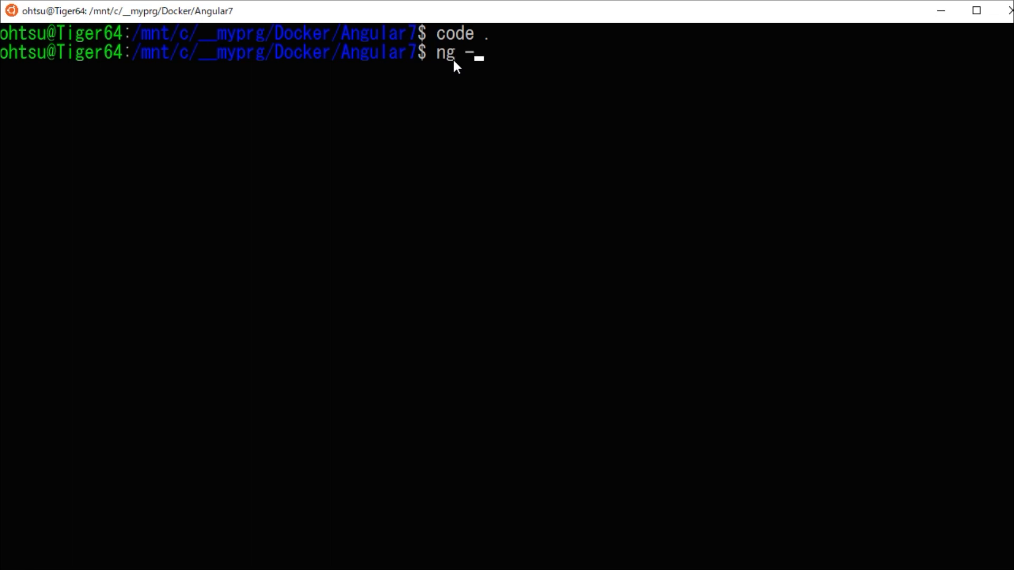
text(-ve)
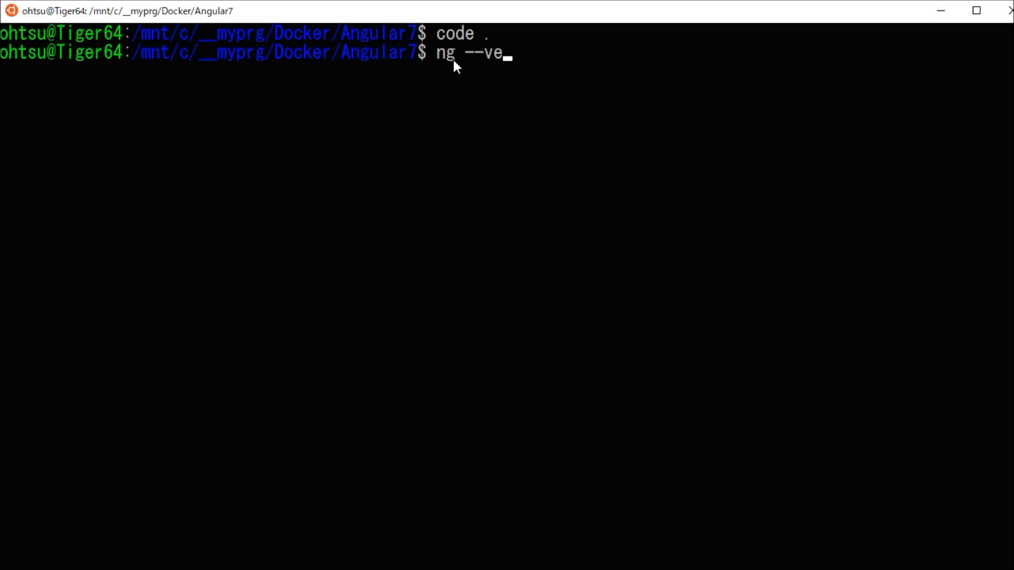
text(rsion)
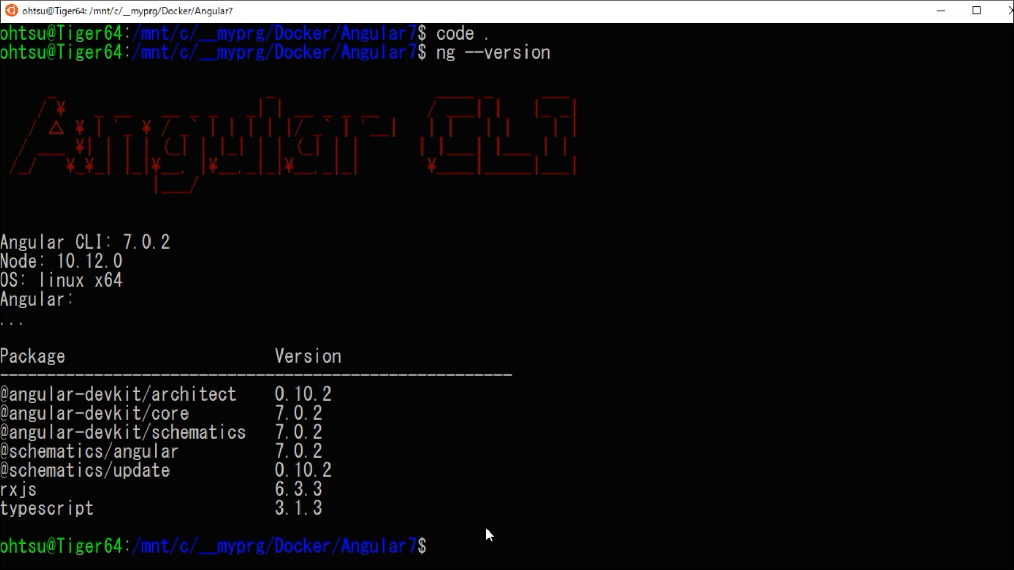
Run 'ng new ng7-initial' with routing and SCSS styles, generating the project and installing packages
text(ng n)
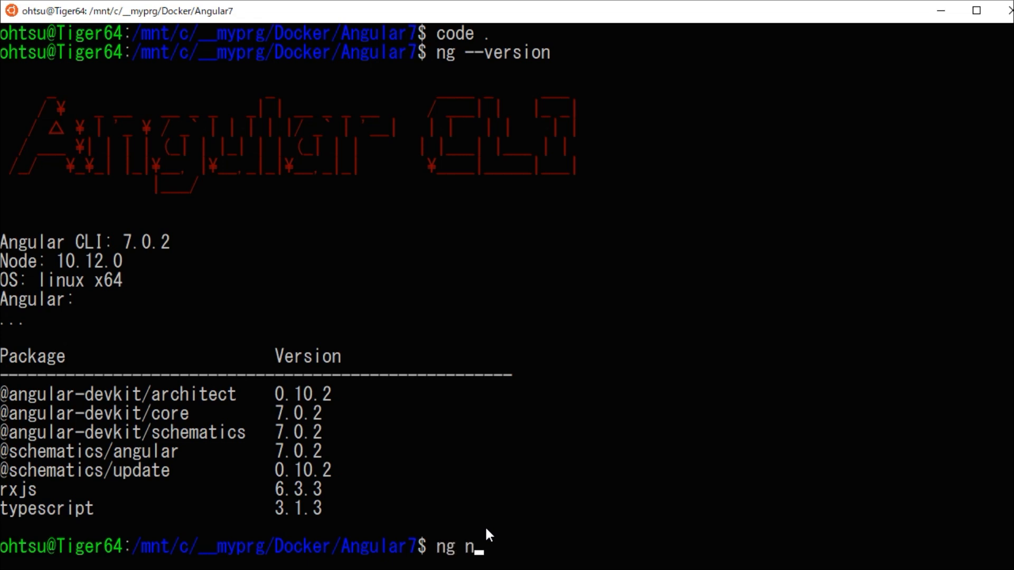
text(ew n)
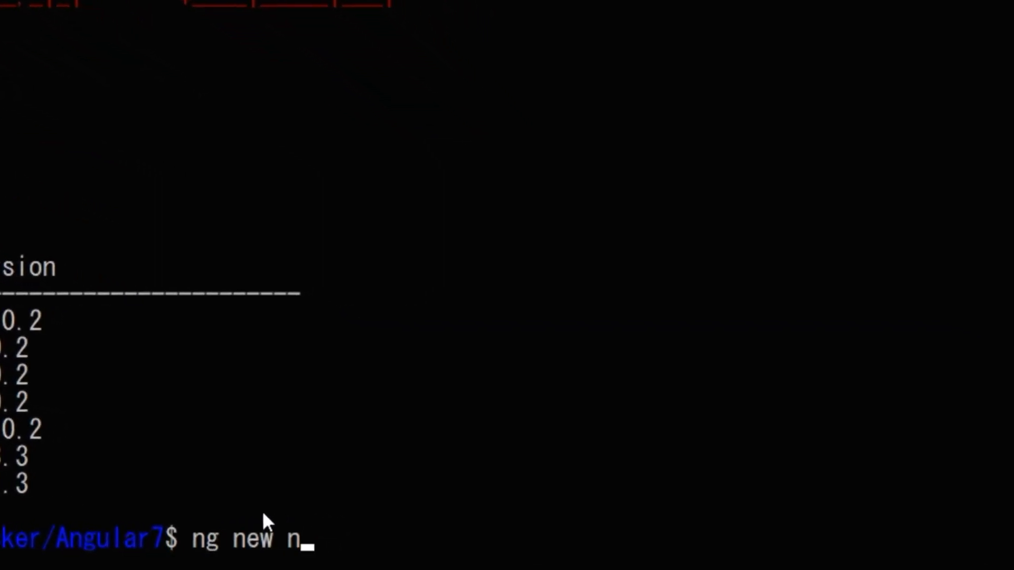
text(g7)
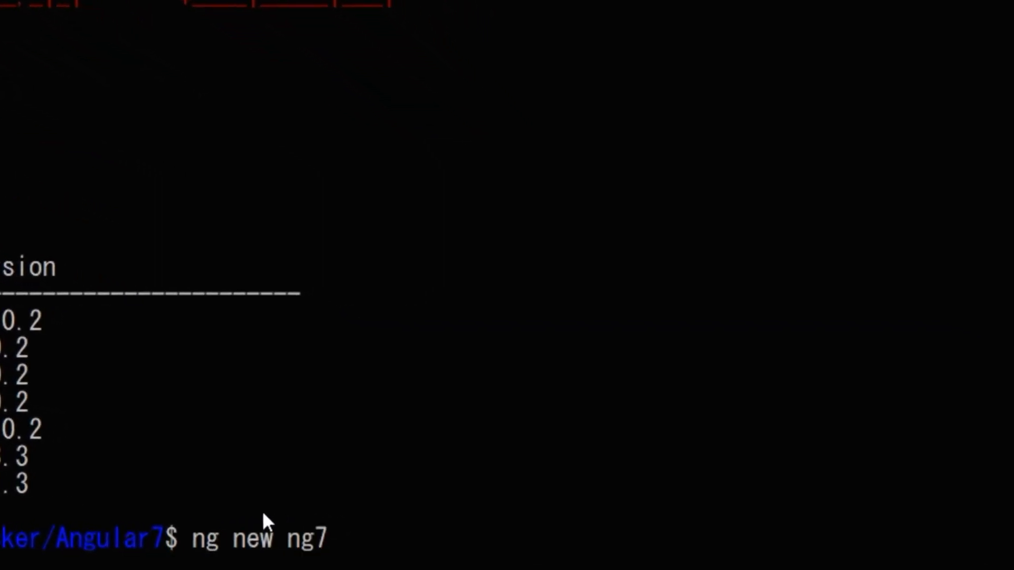
text(-)
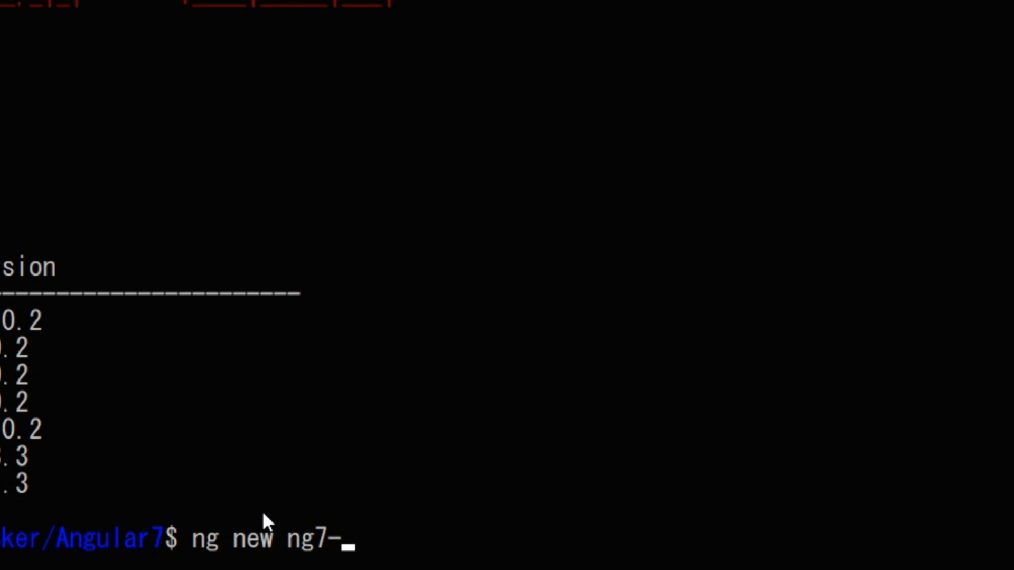
text(initi)
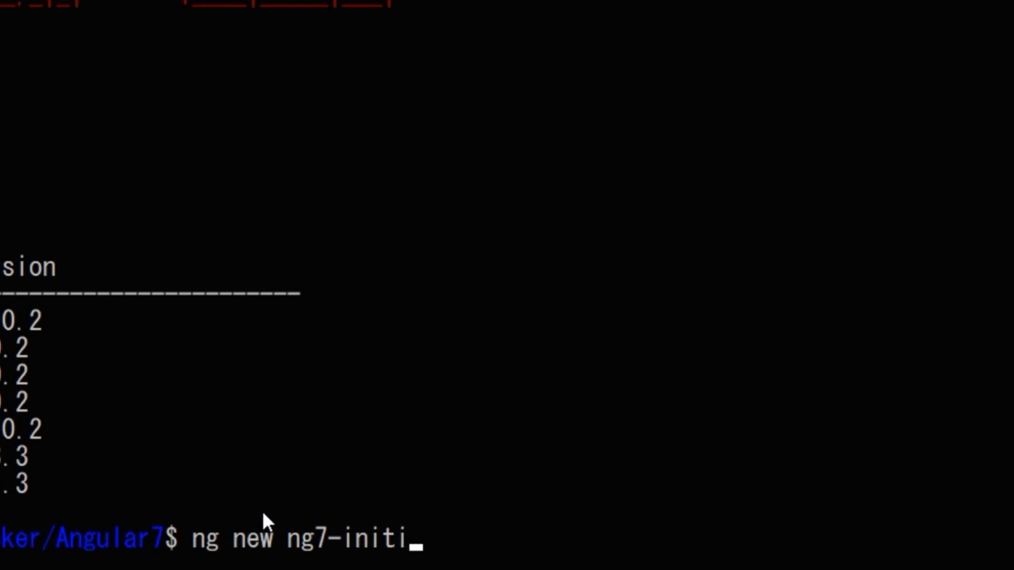
text(al)
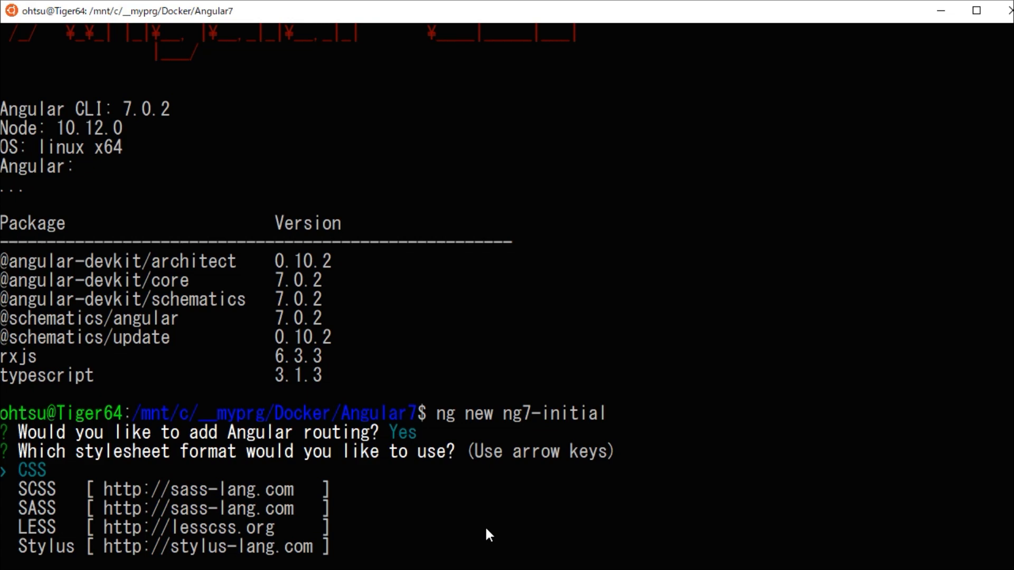
key(Down)
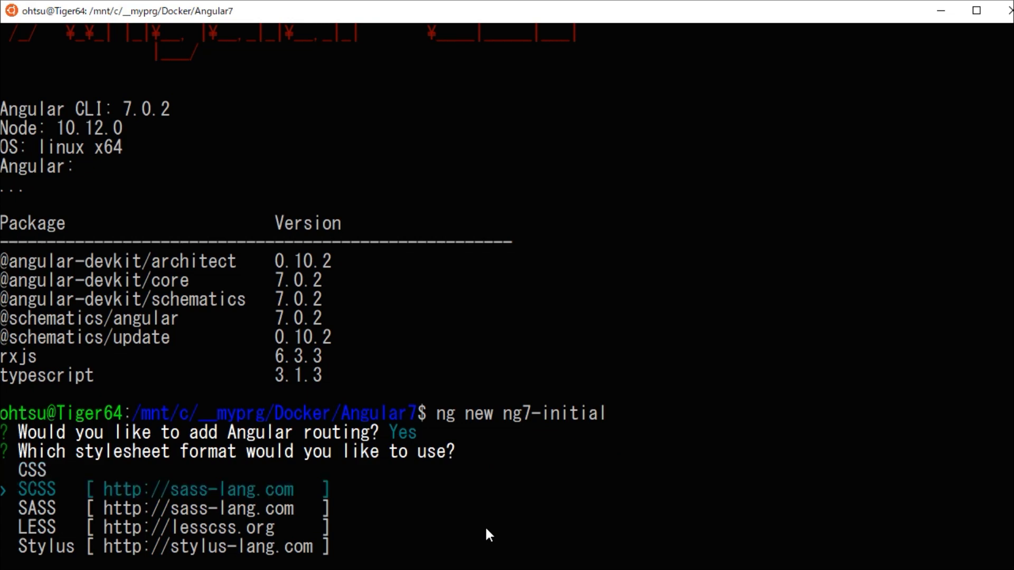
key(Enter)
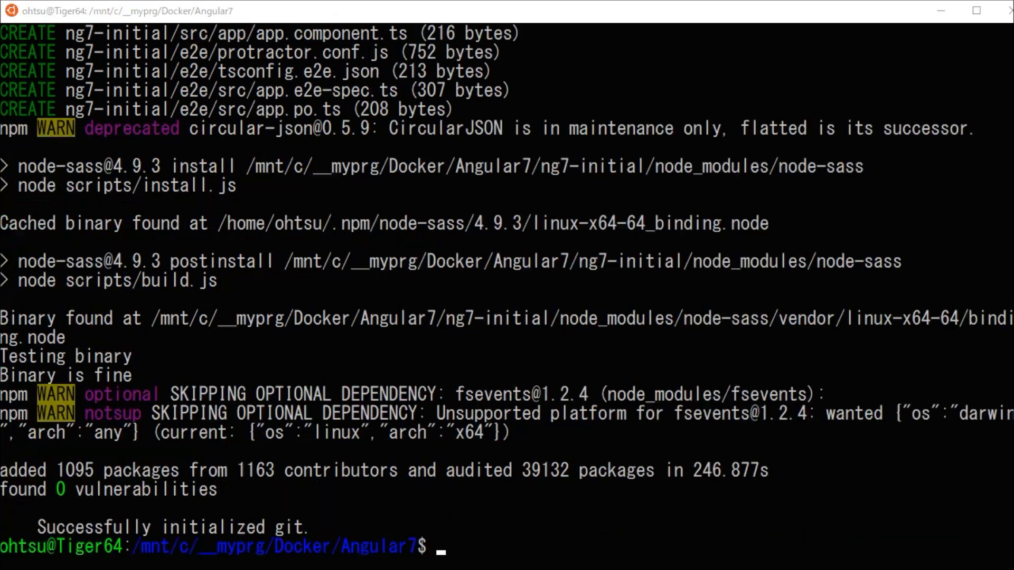
mouse_move(450, 550)
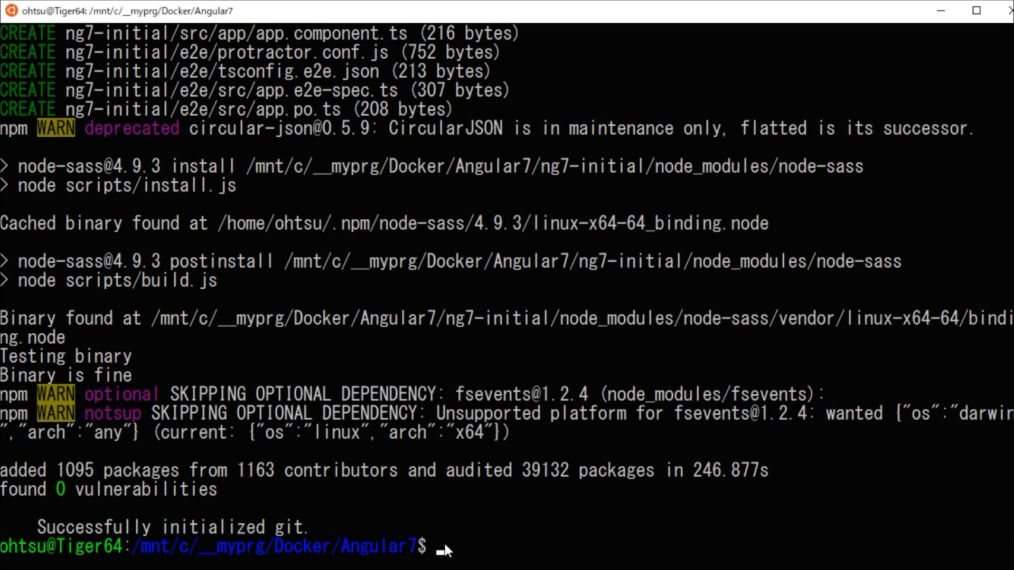
mouse_move(450, 549)
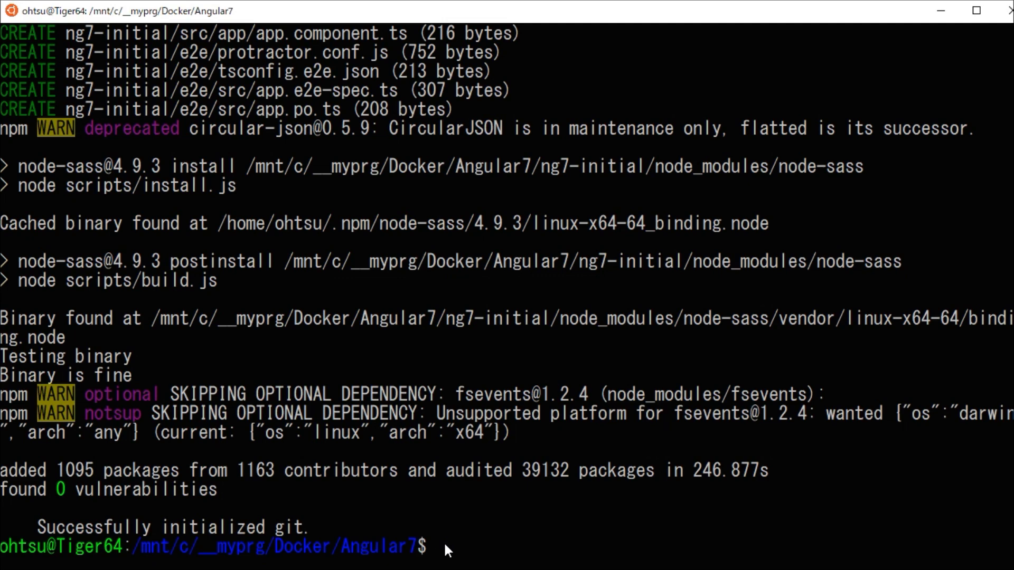
Change into the ng7-initial folder and launch VS Code on it with 'code .'
text(ng new ng7-initial)
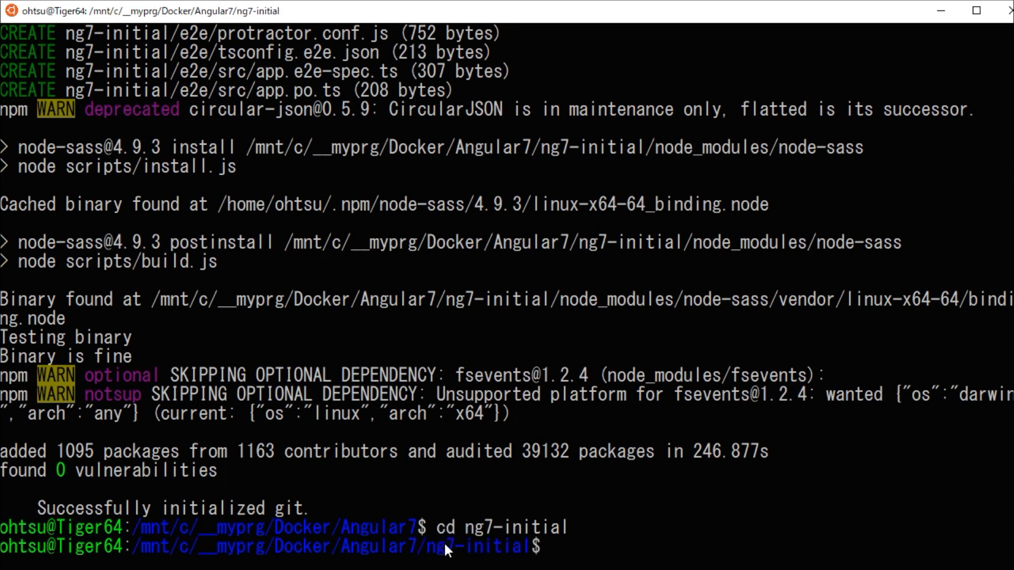
text(code)
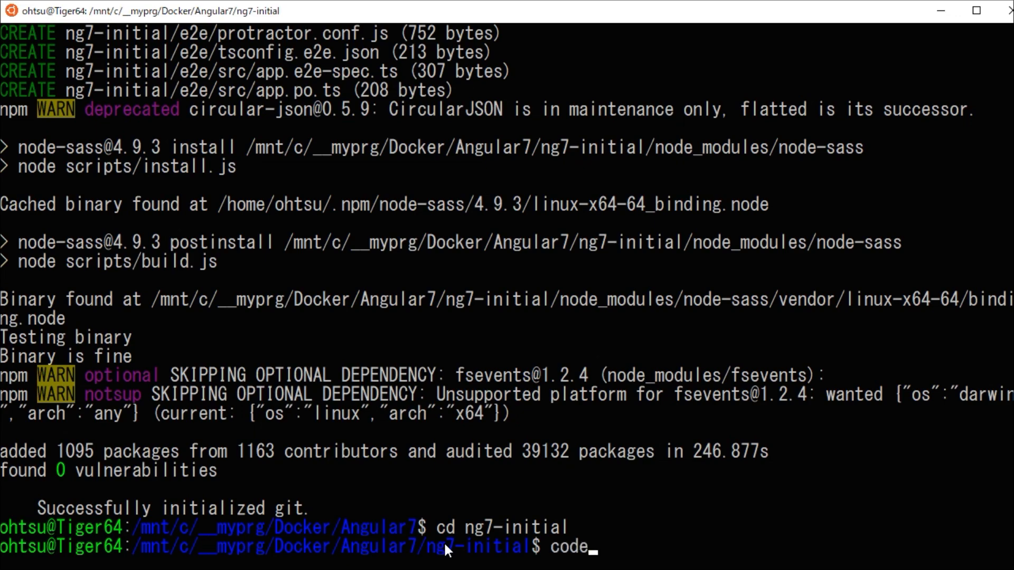
text(.)
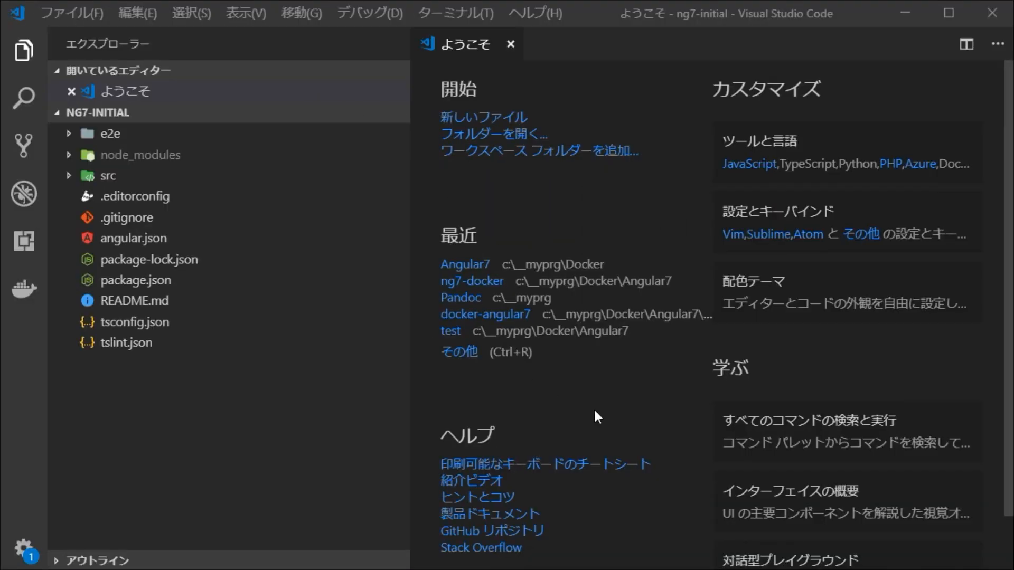
mouse_move(560, 406)
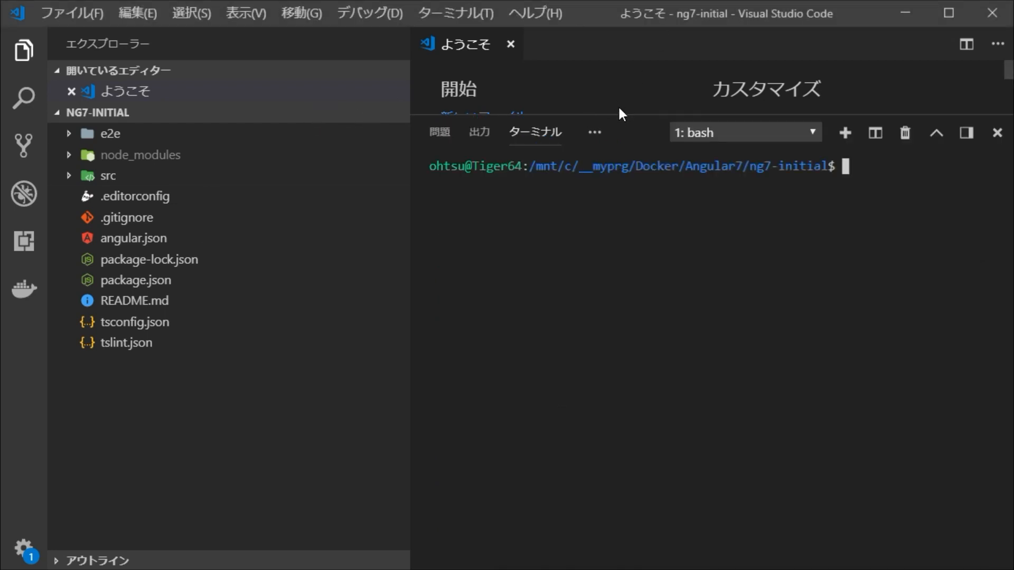
Run 'ng s -o' in the integrated terminal to serve the app at localhost:4200
drag(620, 133, 634, 274)
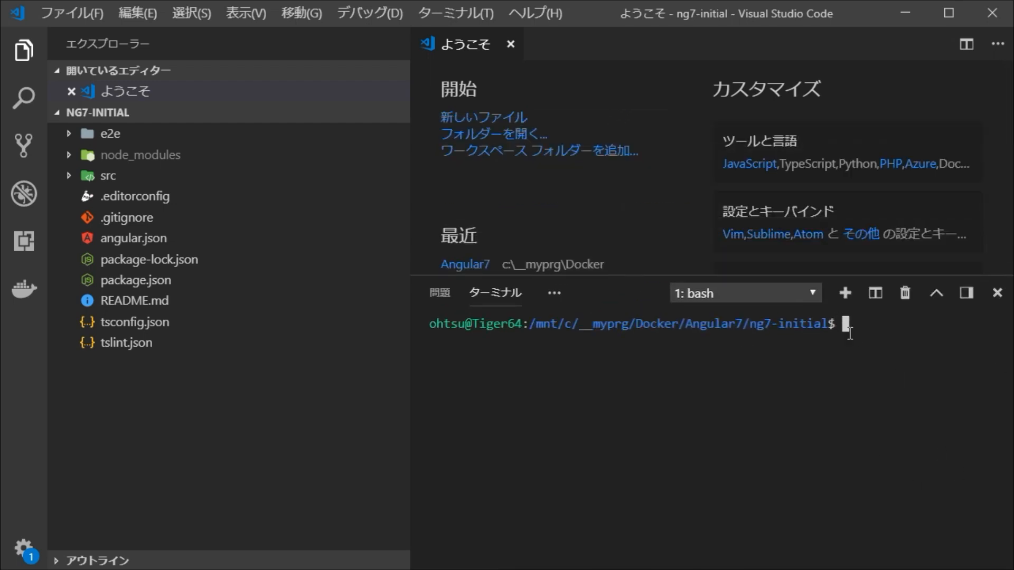
mouse_move(919, 418)
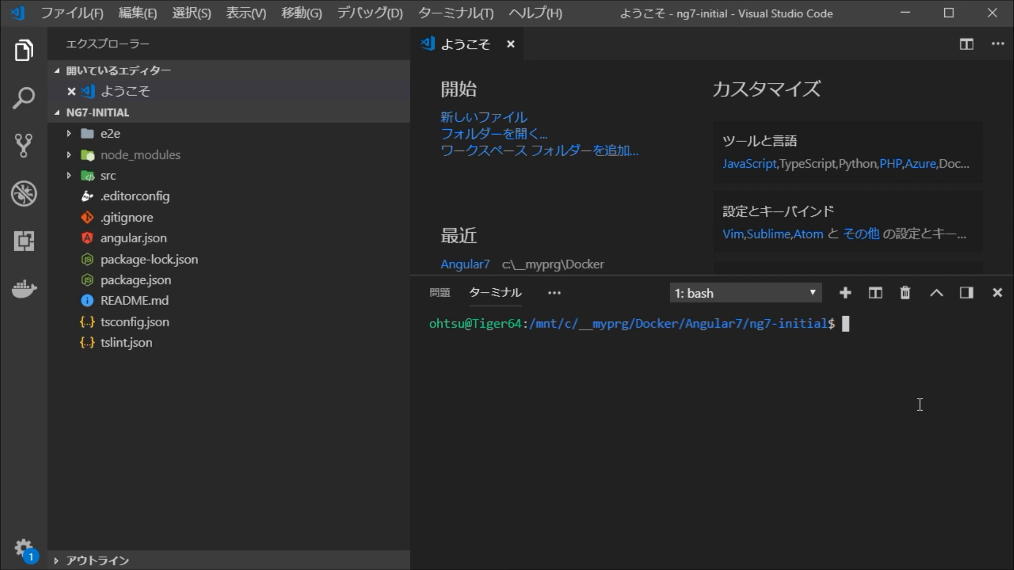
mouse_move(928, 389)
text(ng)
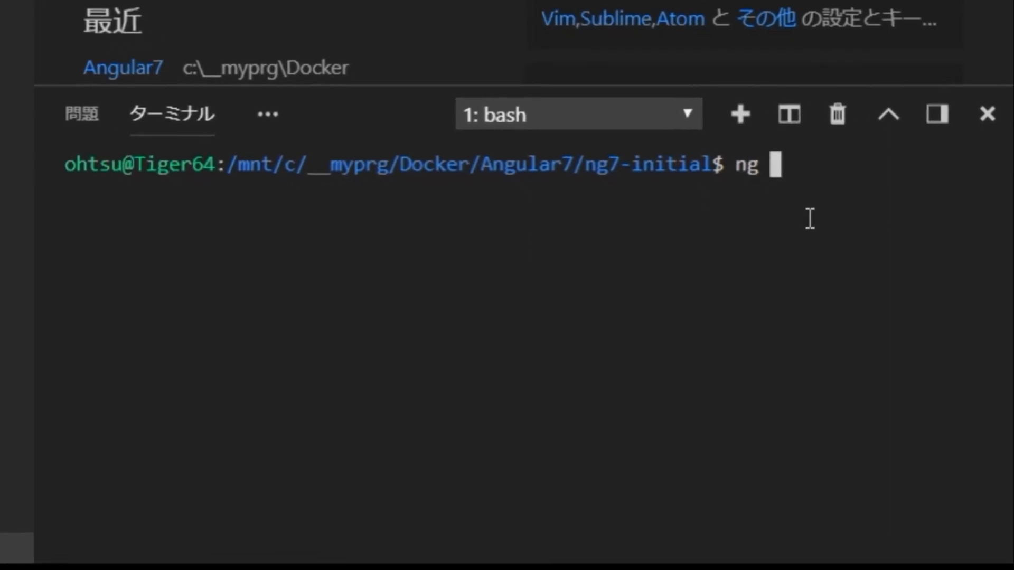
text(s)
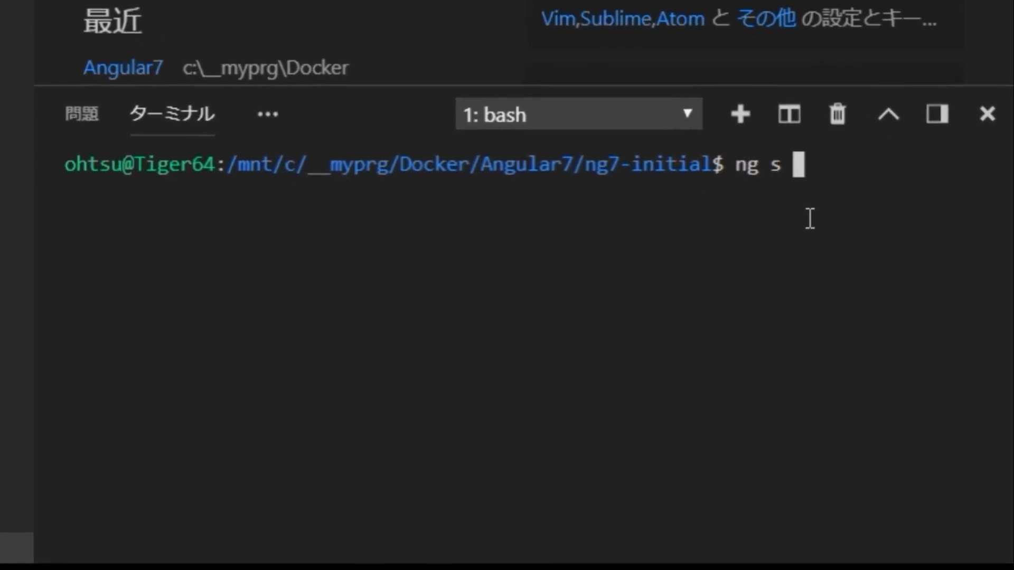
text(-o)
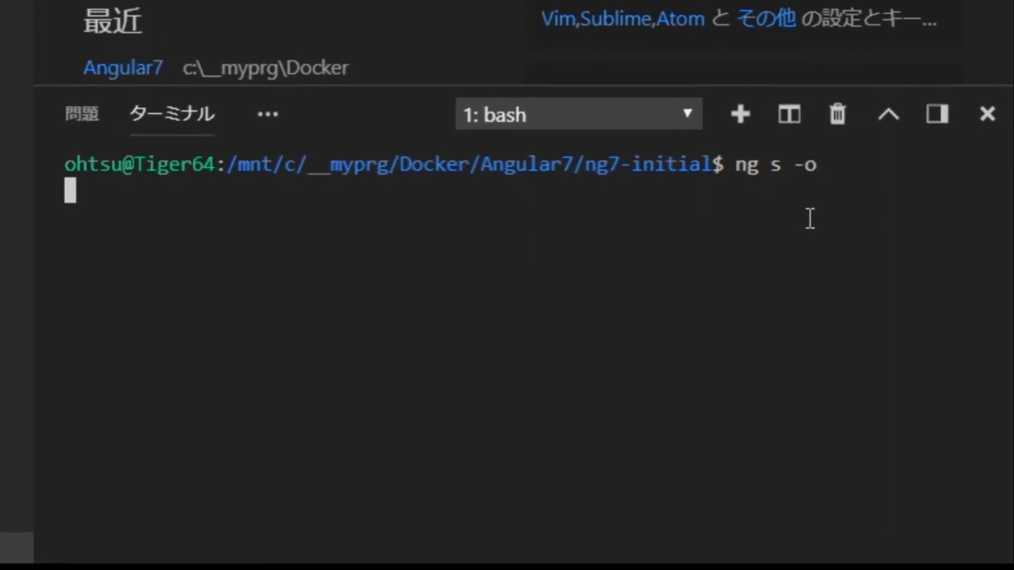
mouse_move(993, 484)
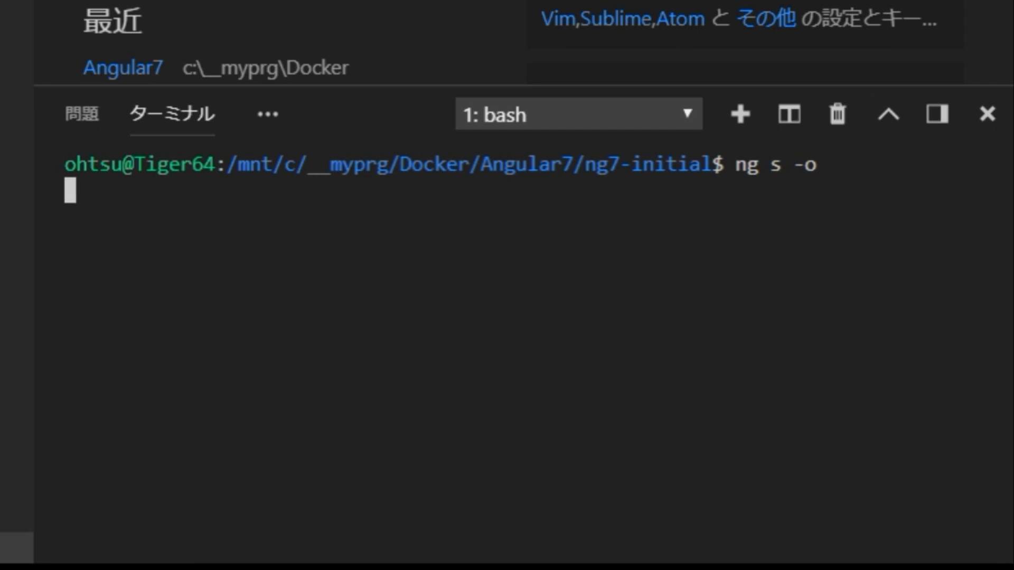
key(Enter)
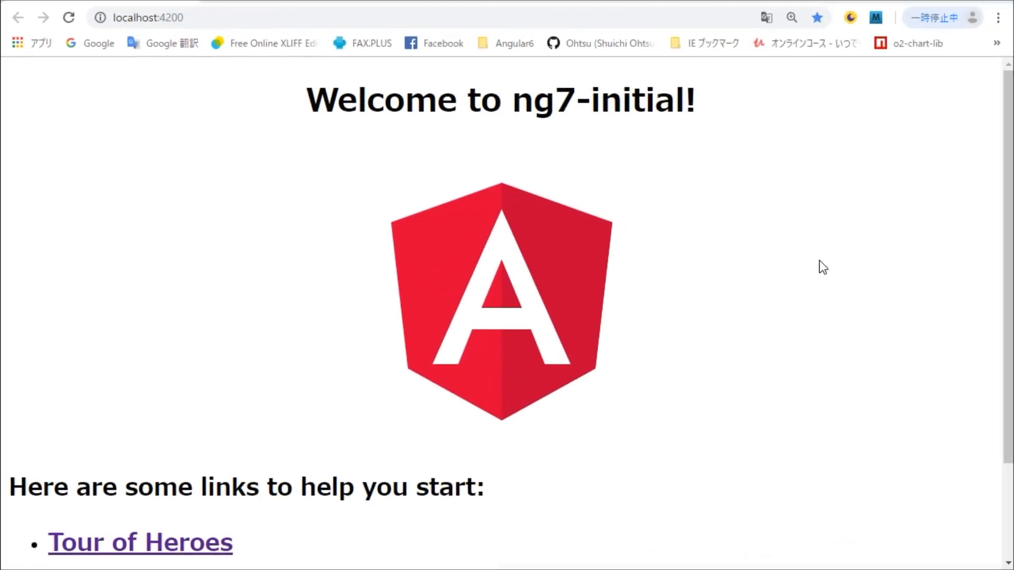
Scroll down the ng7-initial welcome page served at localhost:4200 in Chrome
scroll(down, 3)
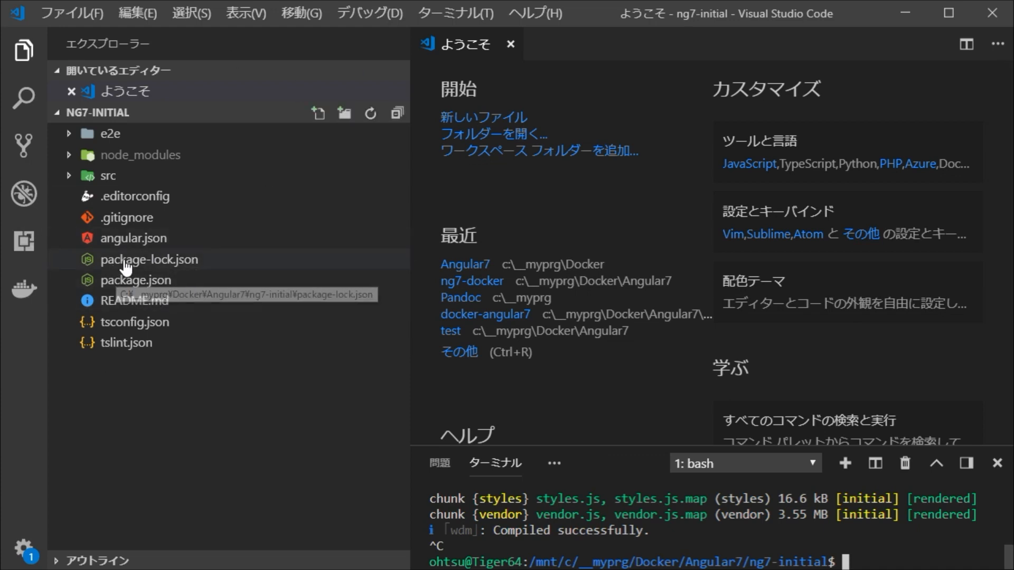
mouse_move(118, 247)
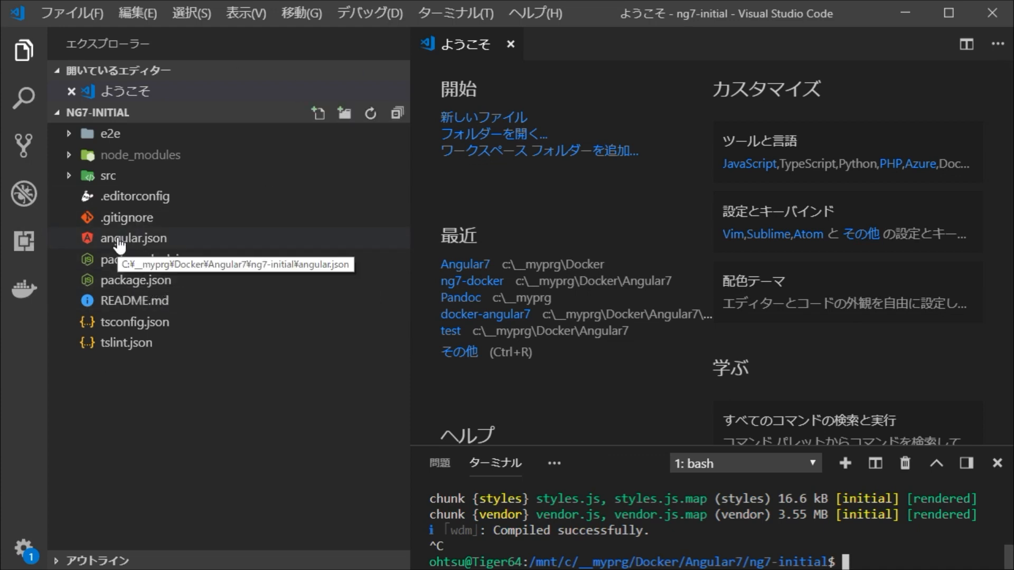
Check angular.json, then create Dockerfile with stage 1: node:latest, /app workdir, npm install and build --prod
double_click(124, 238)
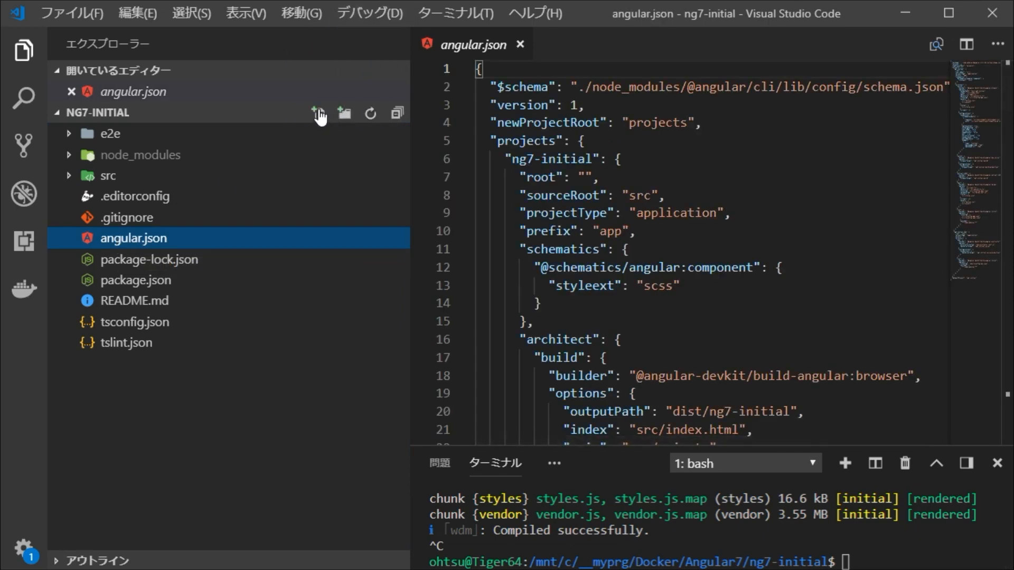
click(312, 111)
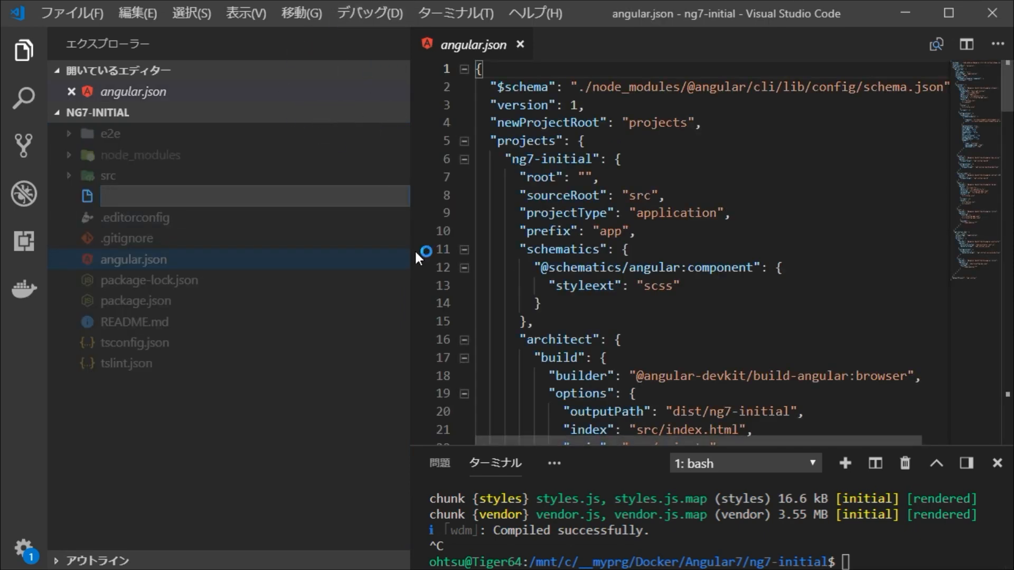
text(Dockerfile)
text(FROM)
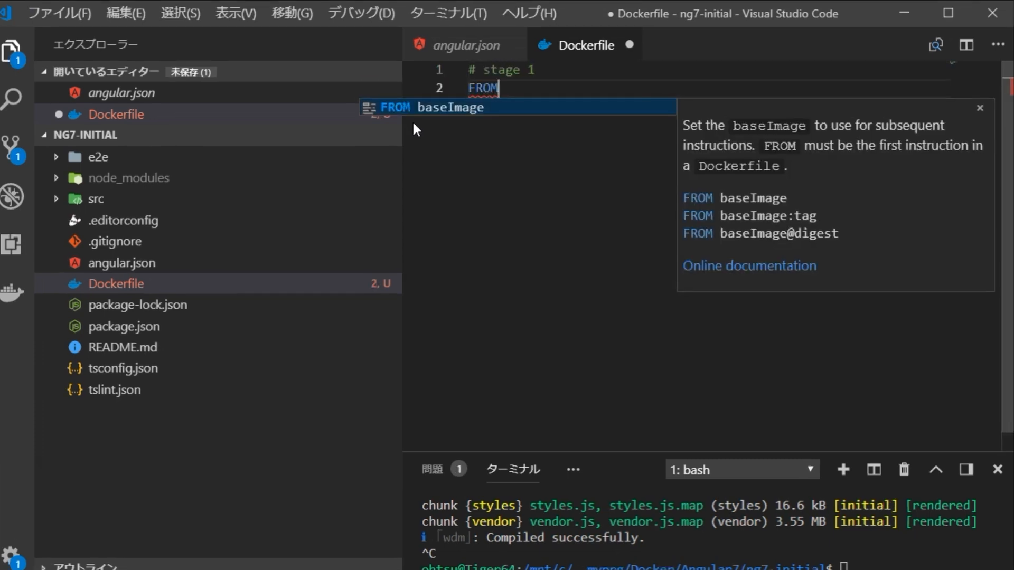
text(node:latest as no)
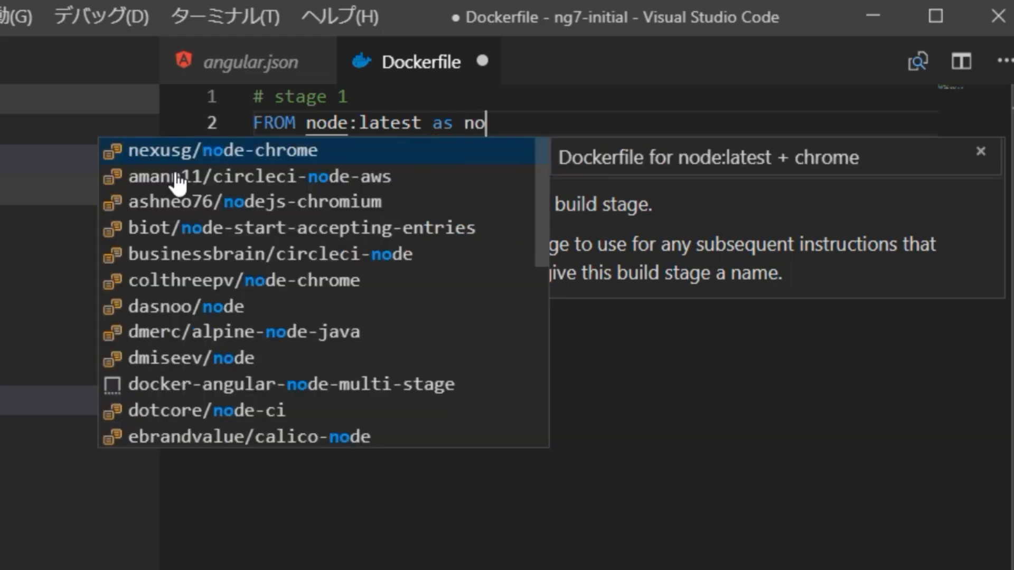
text(de)
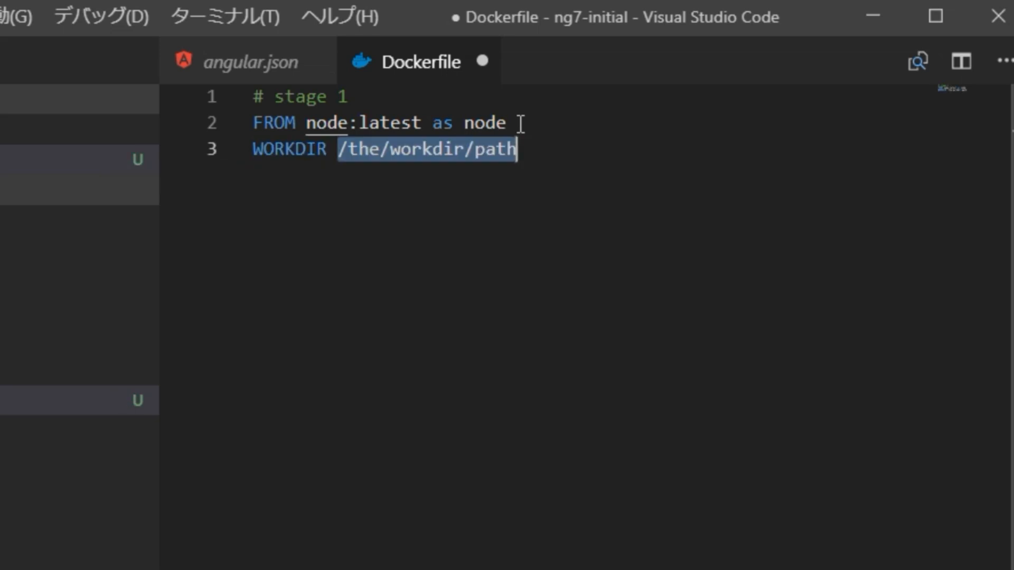
text(/app)
text(COPY . .)
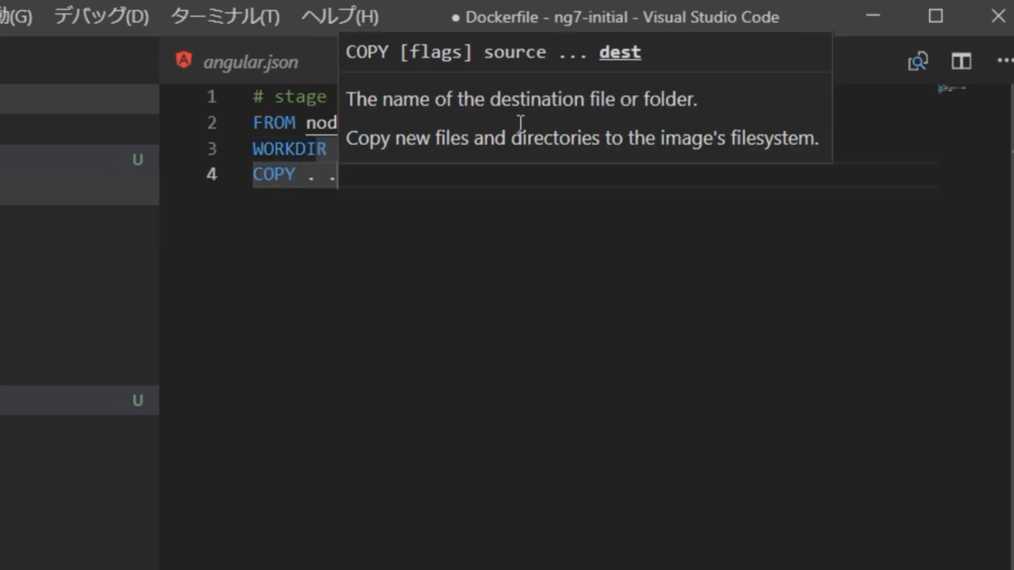
text(RUN npm install)
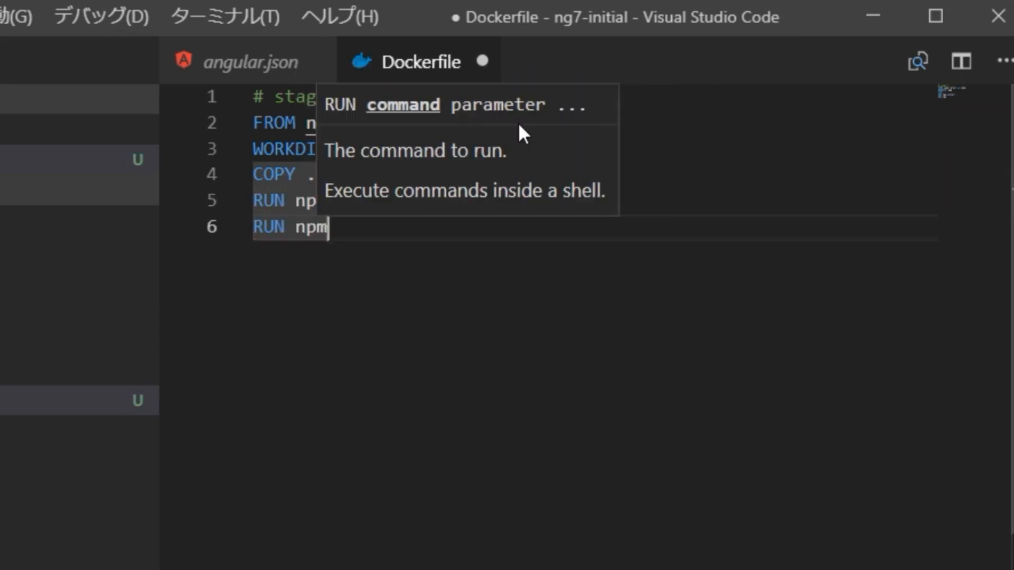
text(run build --prod)
text(# stage 2)
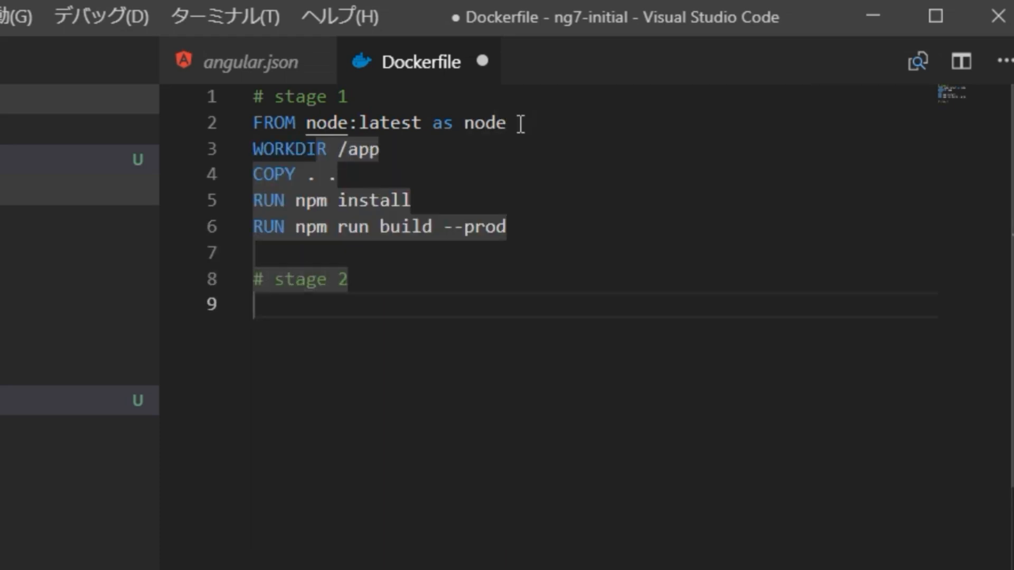
Add stage 2 from nginx:alpine copying ng7-initial's build output toward /usr/share/nginx/html
text(FROM nginx:alpine)
text(COPY --from=node /app/dist/)
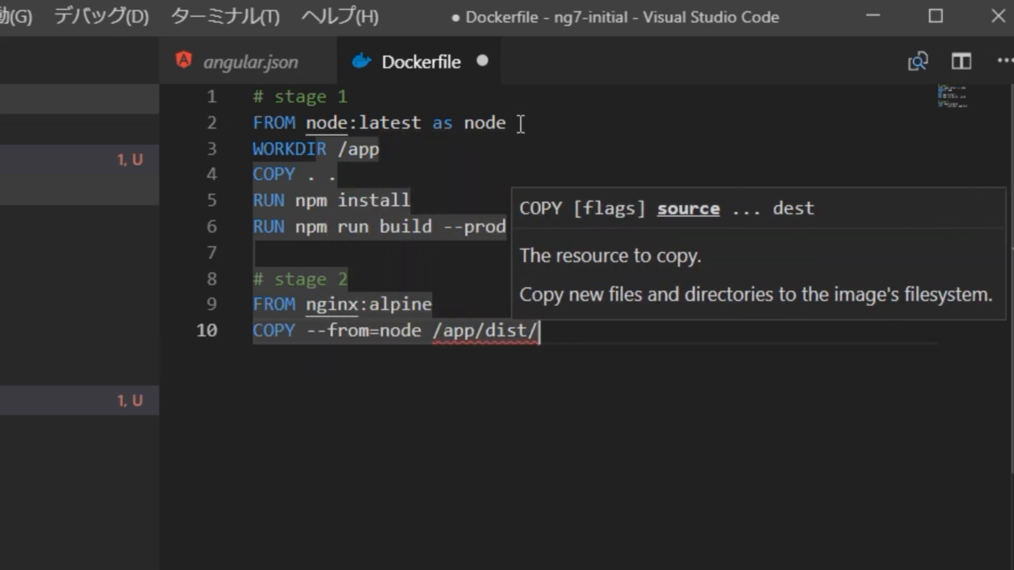
text(ng7-initial)
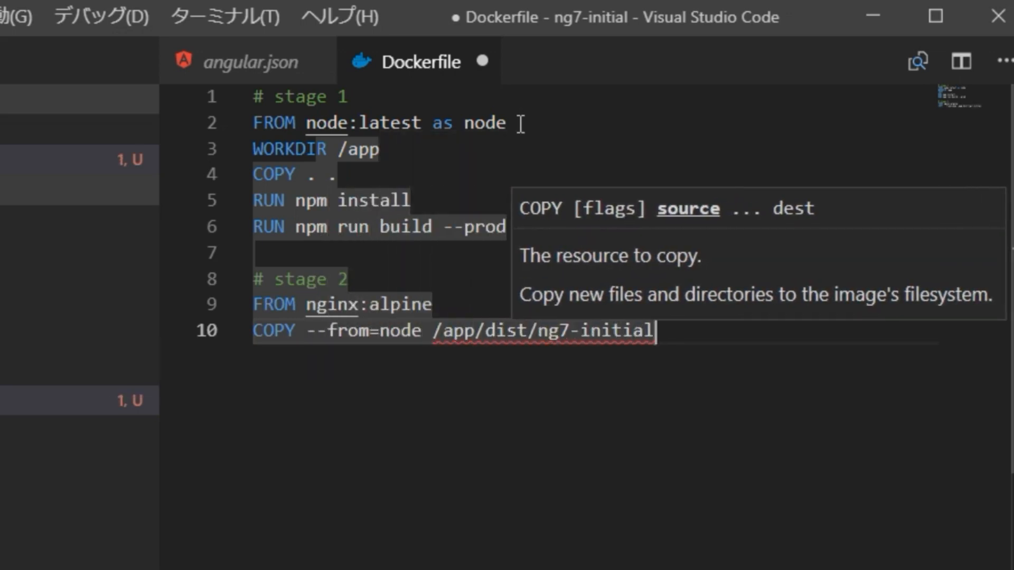
text(/usr/sha)
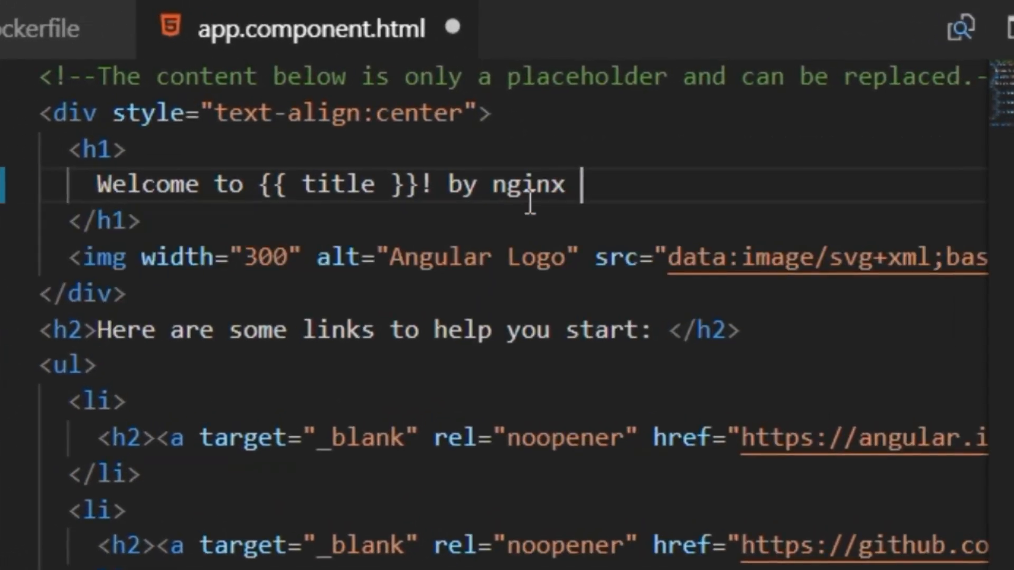
Append 'on Docker' to the h1 in app.component.html and return to the Dockerfile
text(on Docker)
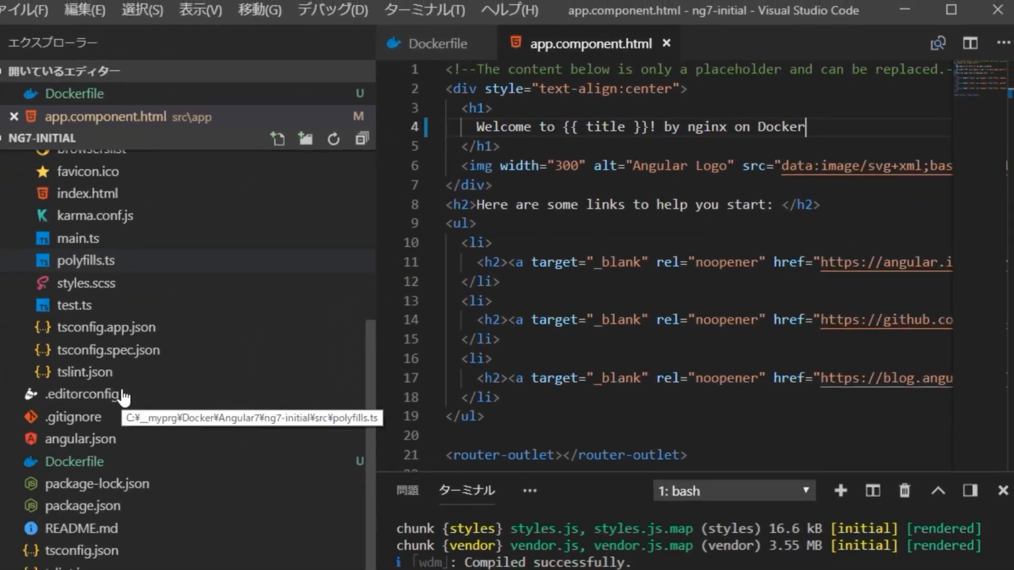
click(443, 43)
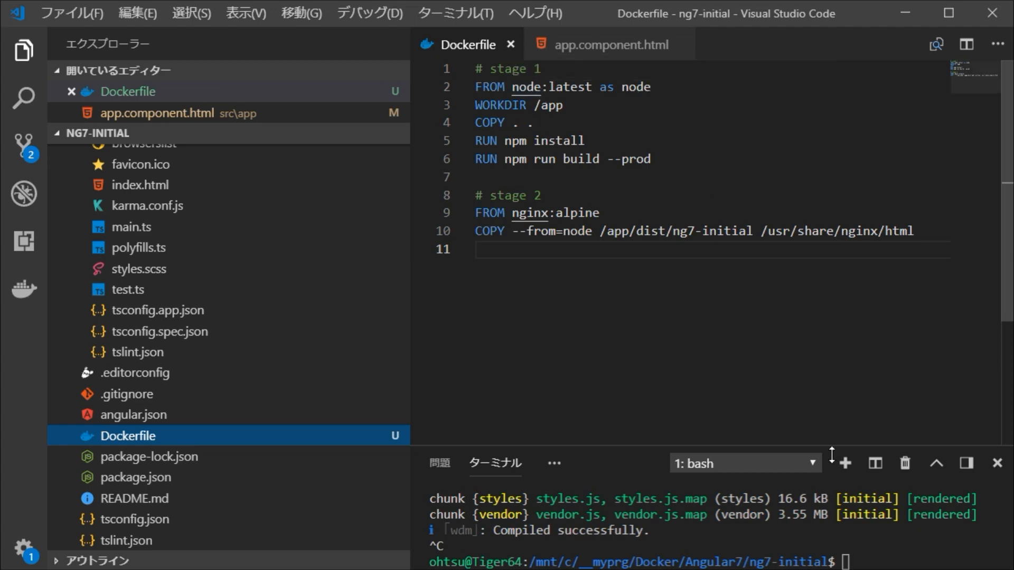
mouse_move(469, 167)
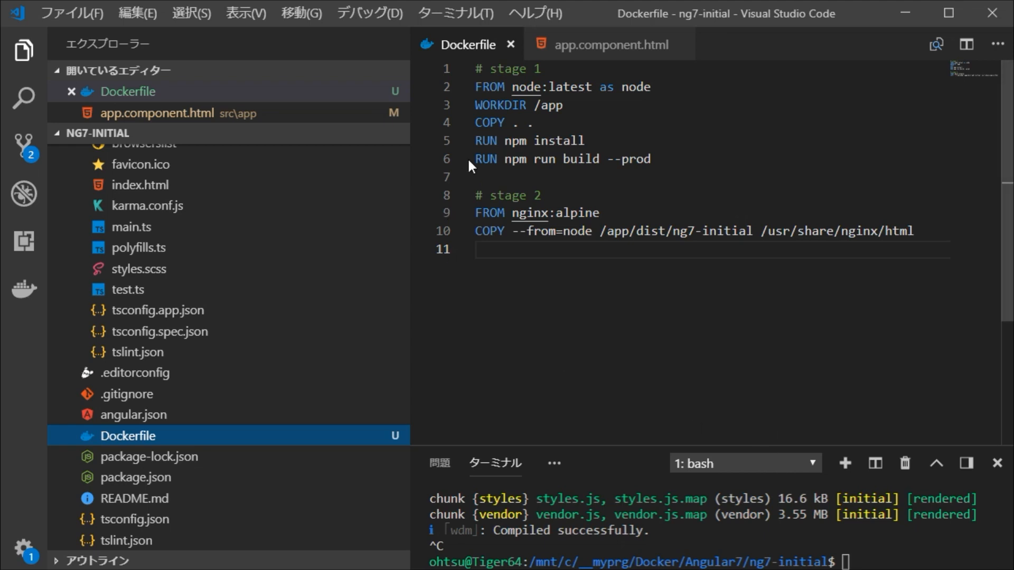
Start Build Image from the Dockerfile and erase 'latest' from the proposed ng7-initial tag
right_click(604, 131)
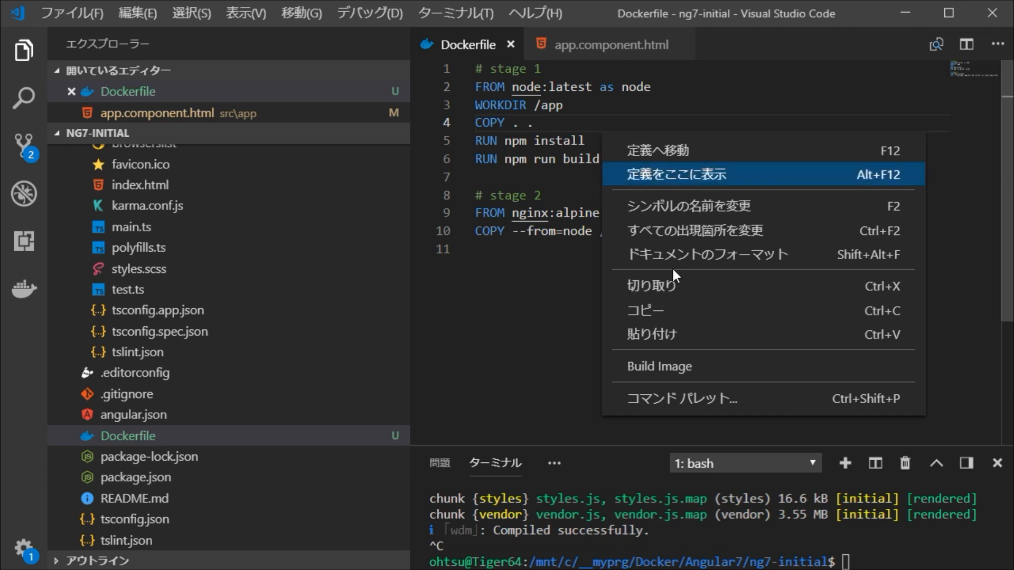
mouse_move(667, 374)
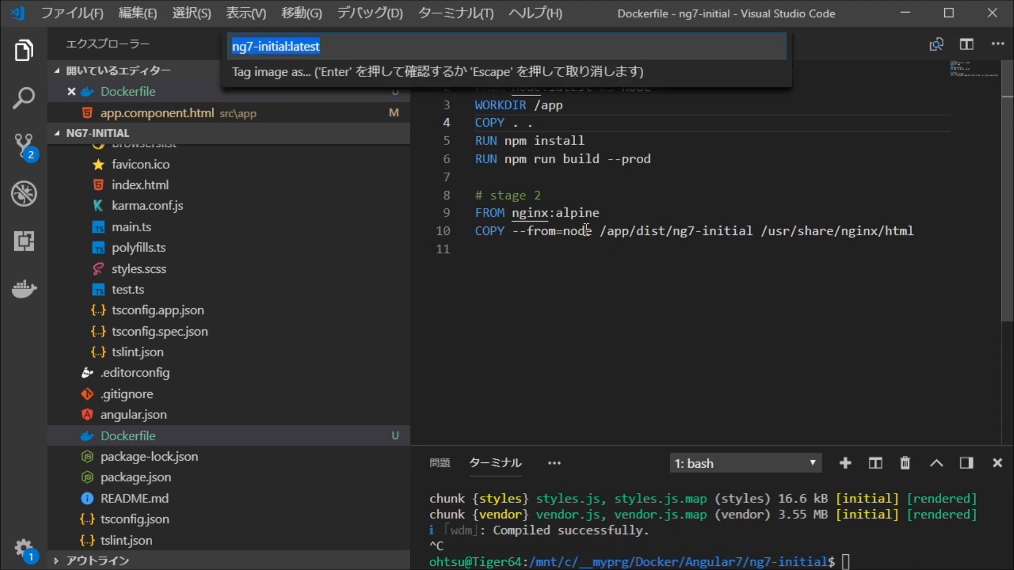
mouse_move(402, 21)
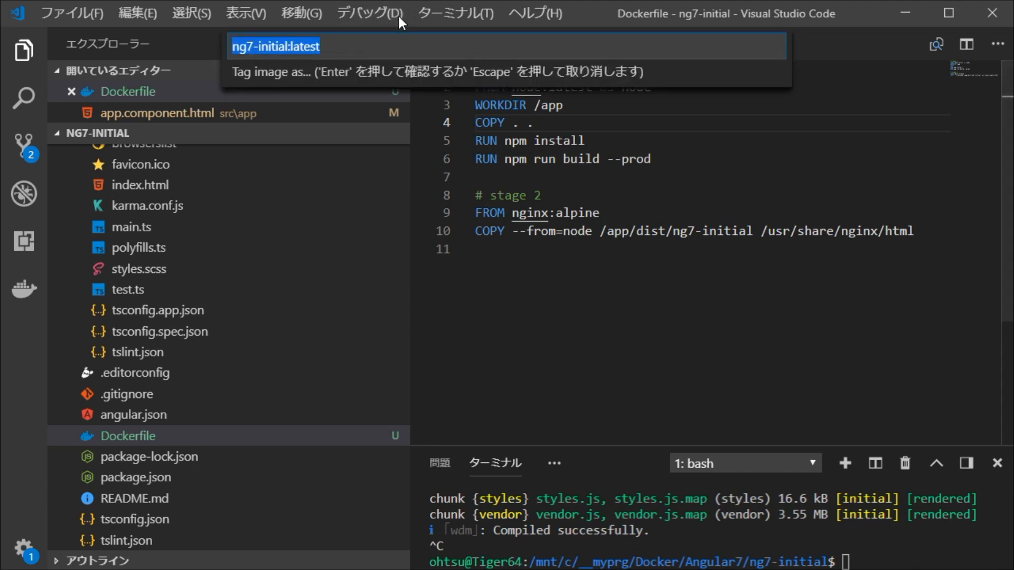
mouse_move(344, 64)
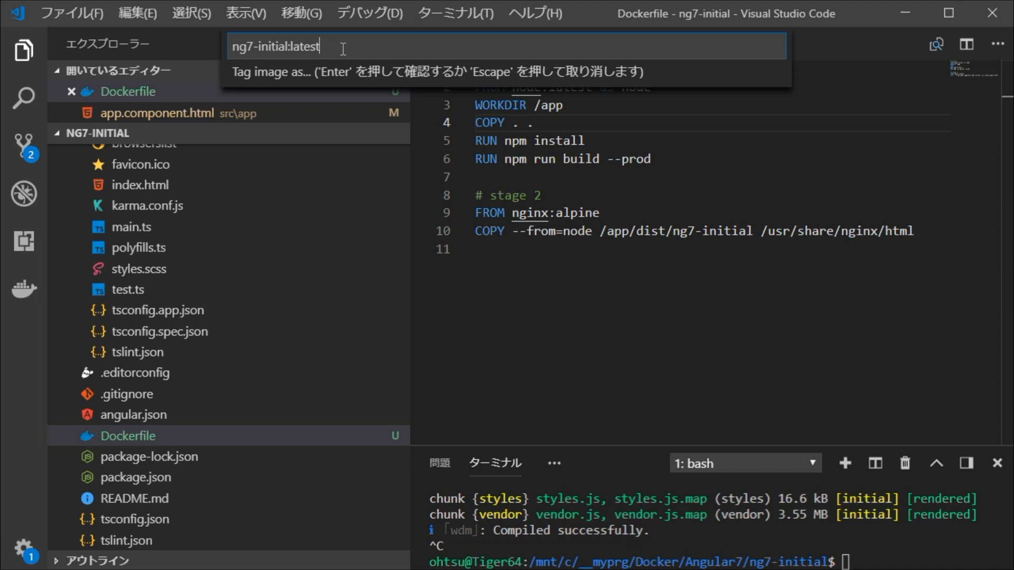
key(BackSpace)
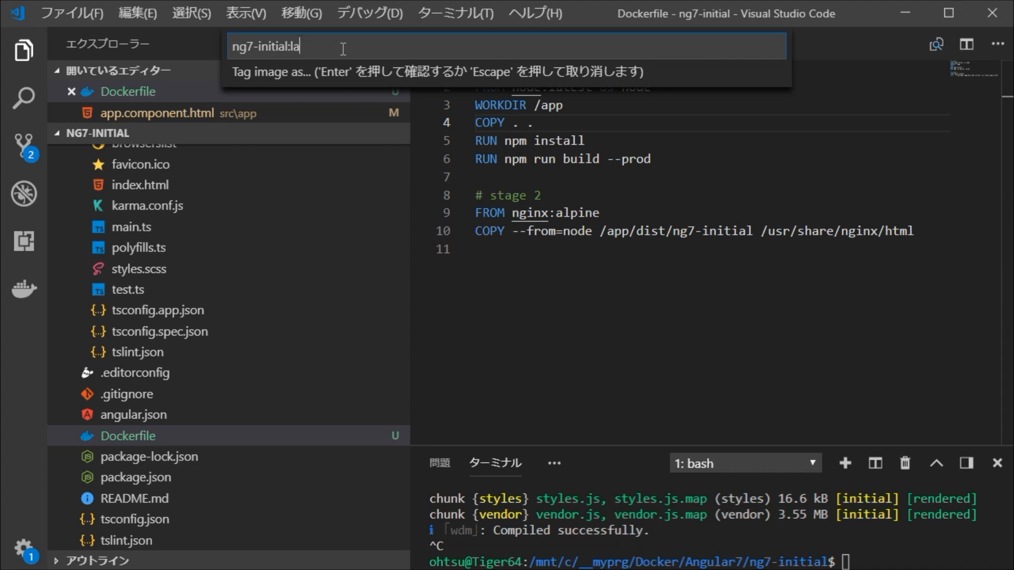
key(Backspace)
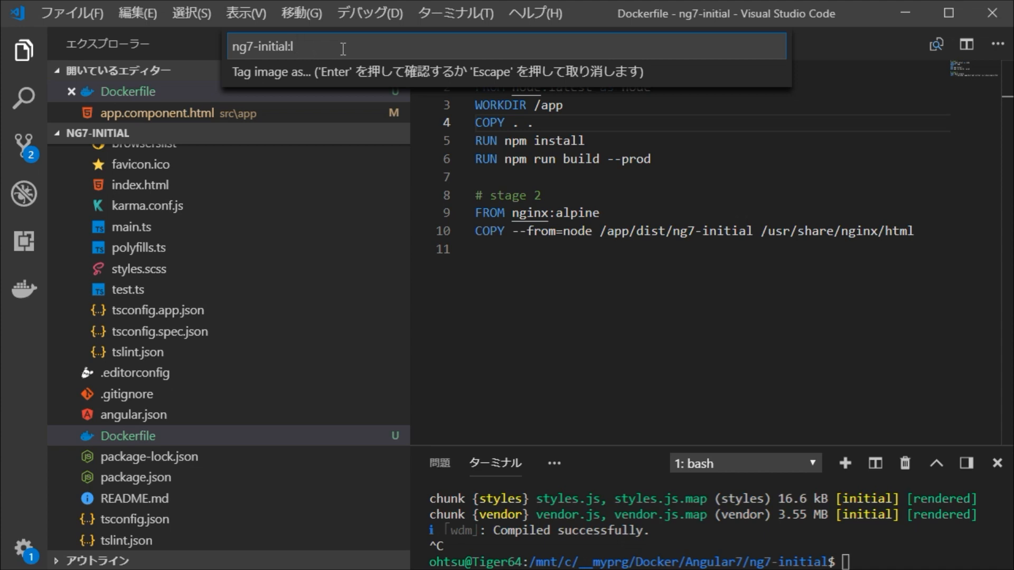
key(Backspace)
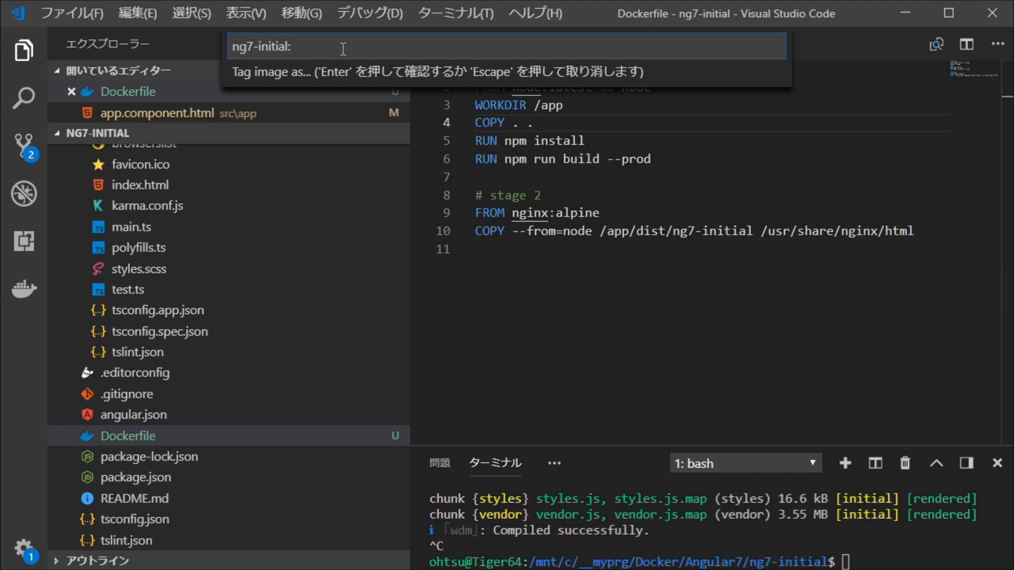
text(1.0)
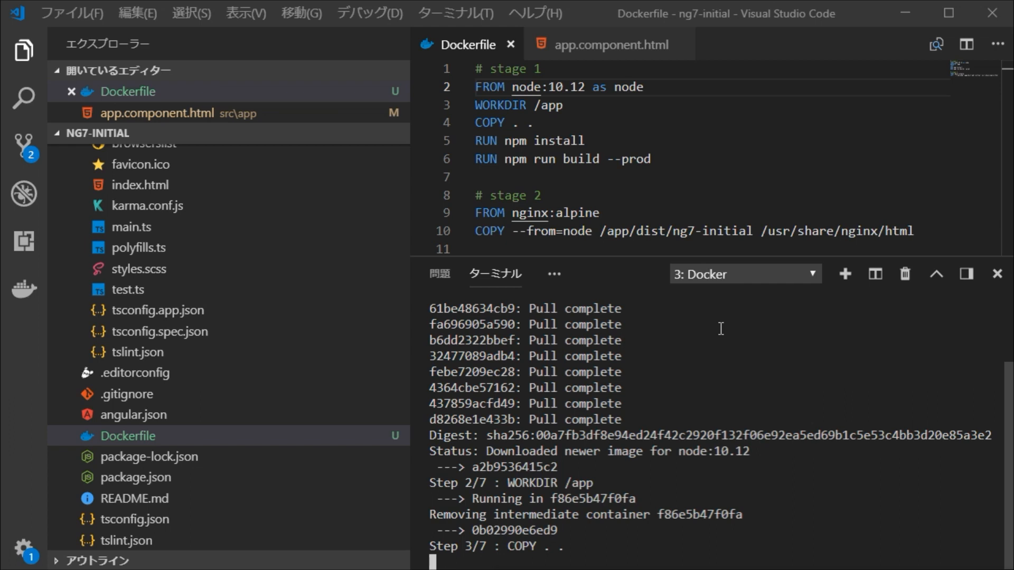
Scroll the terminal to follow the build through all 7 steps to tag ng7-initial:1.2
scroll(down, 3)
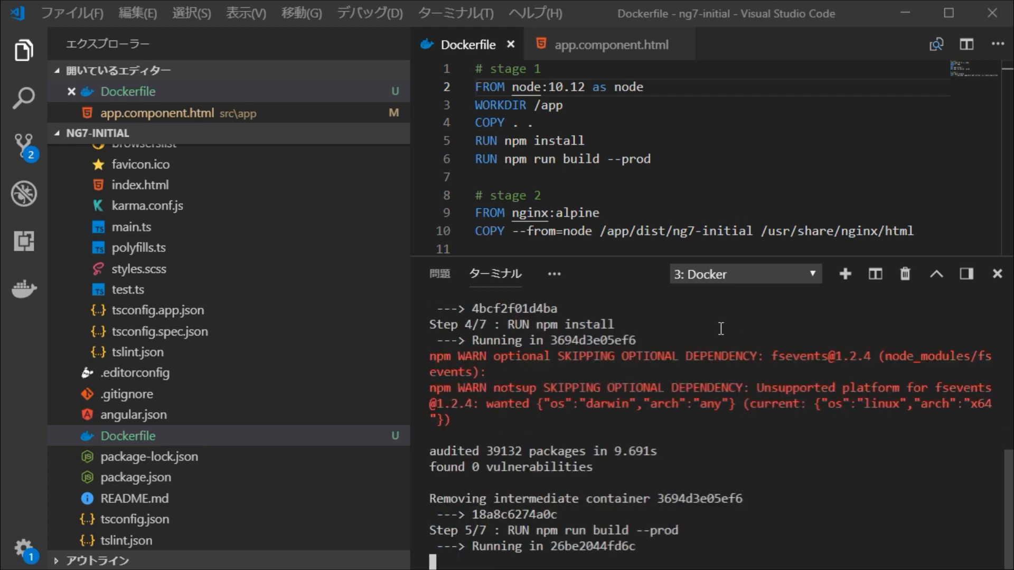
scroll(down, 3)
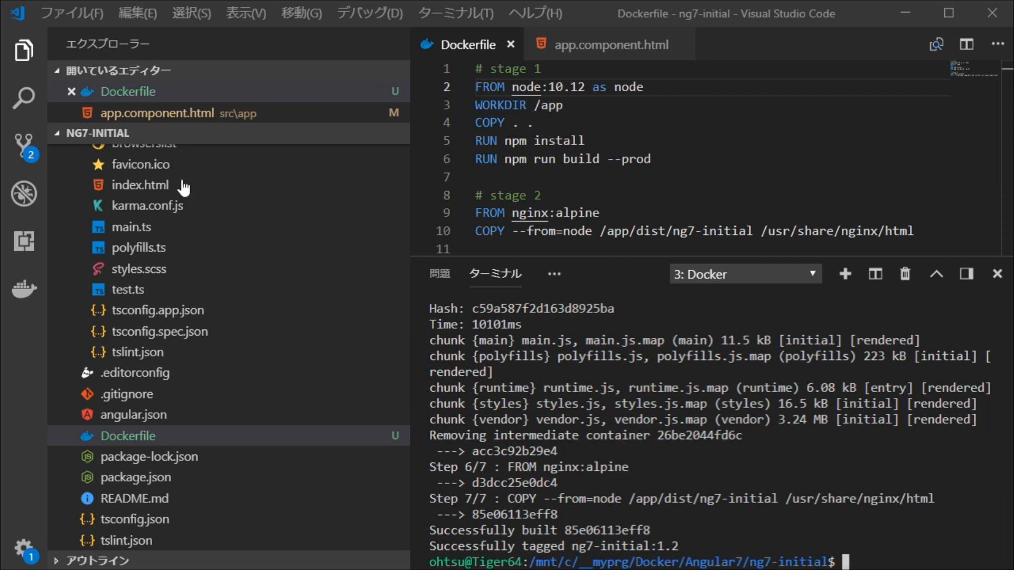
mouse_move(581, 257)
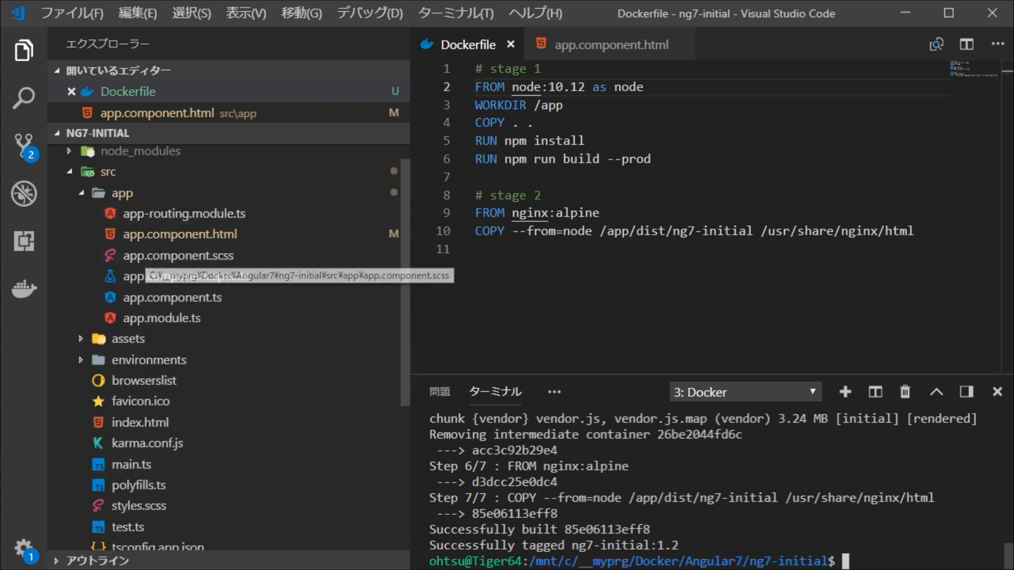
Select the ng7-initial:1.2 image in the Docker explorer's local Images list
click(22, 287)
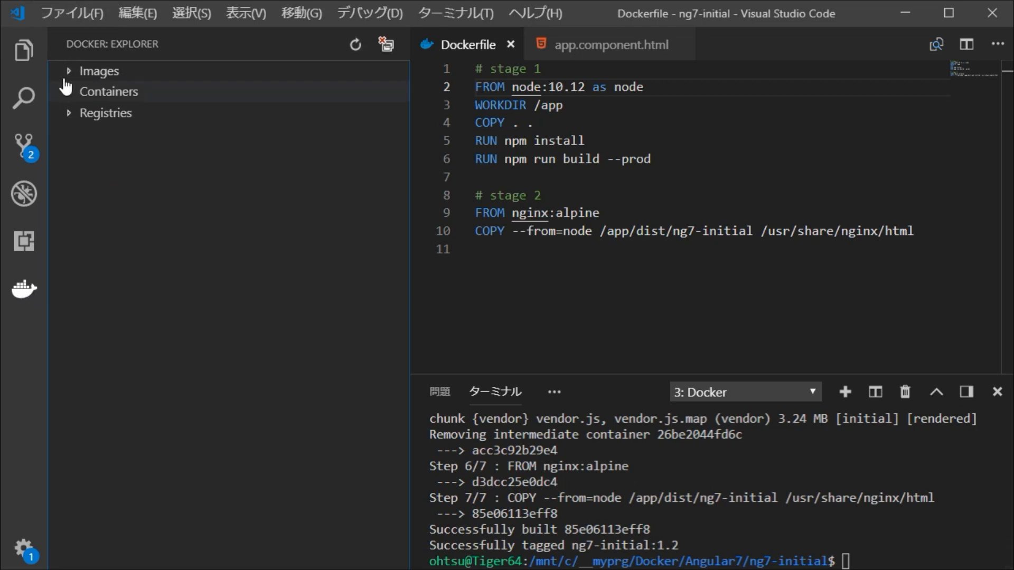
click(100, 70)
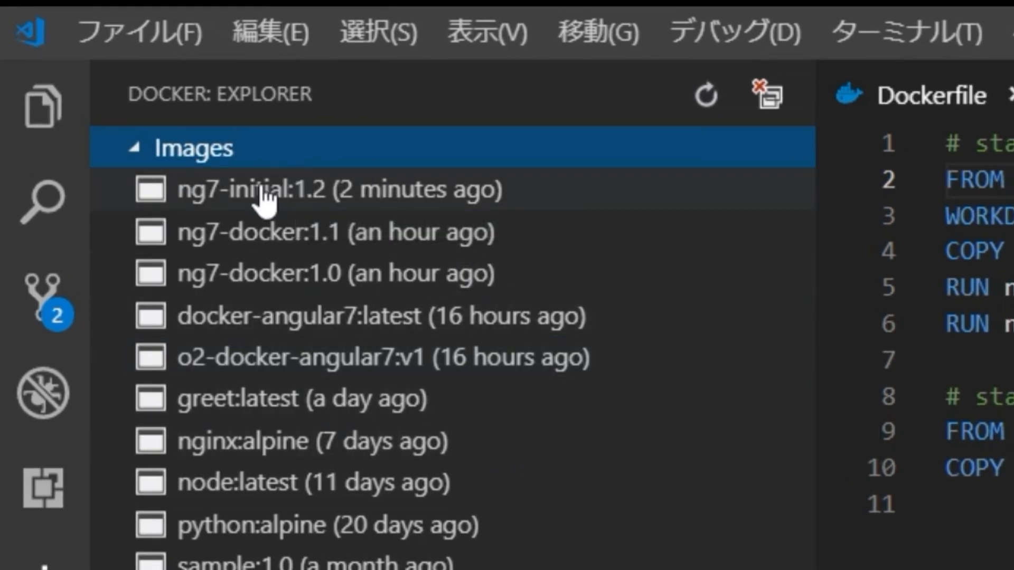
click(267, 191)
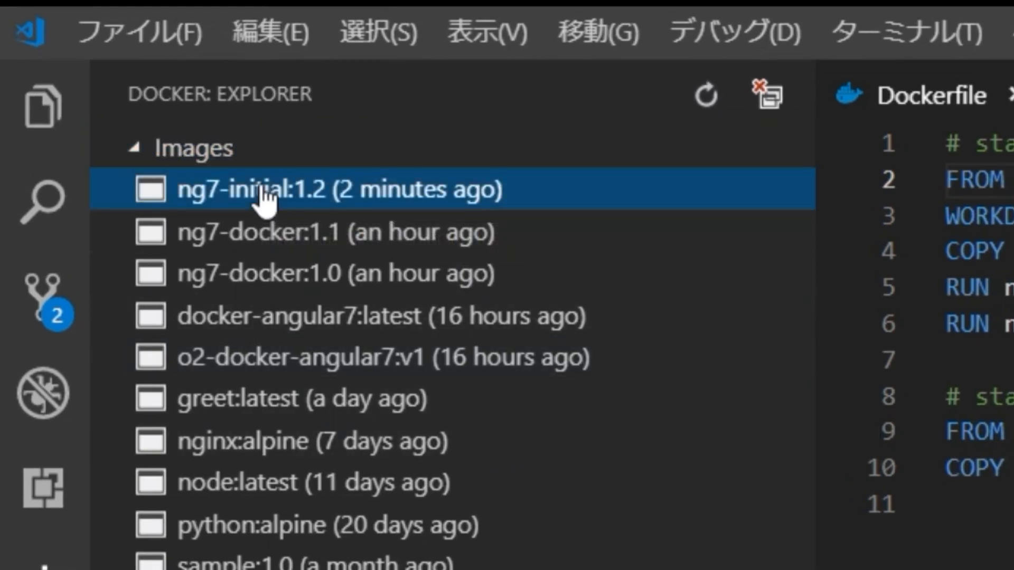
mouse_move(241, 193)
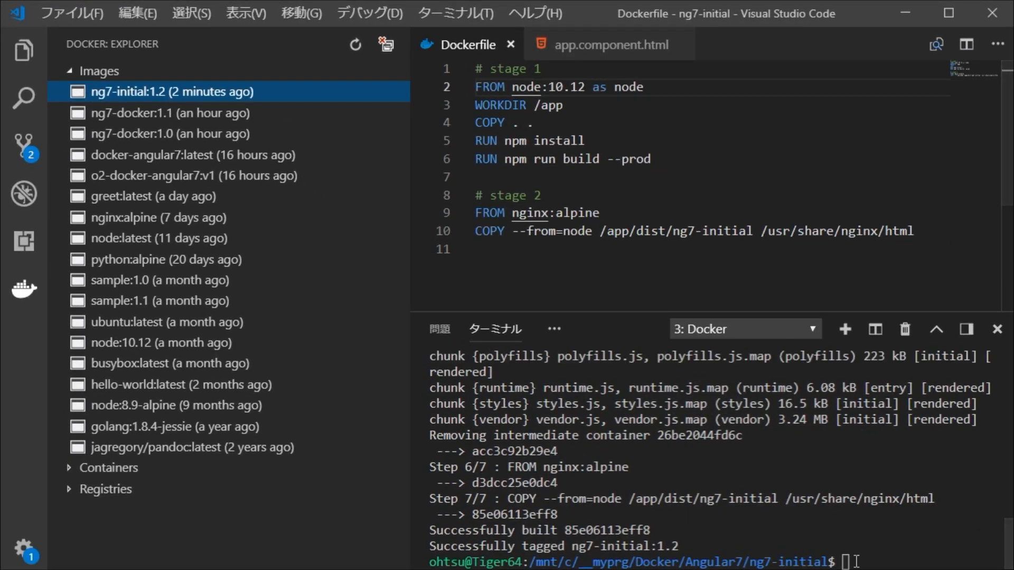
Clear the terminal and enter docker run --rm -d -p 80:80 ng7-initial:1.2
text(cl)
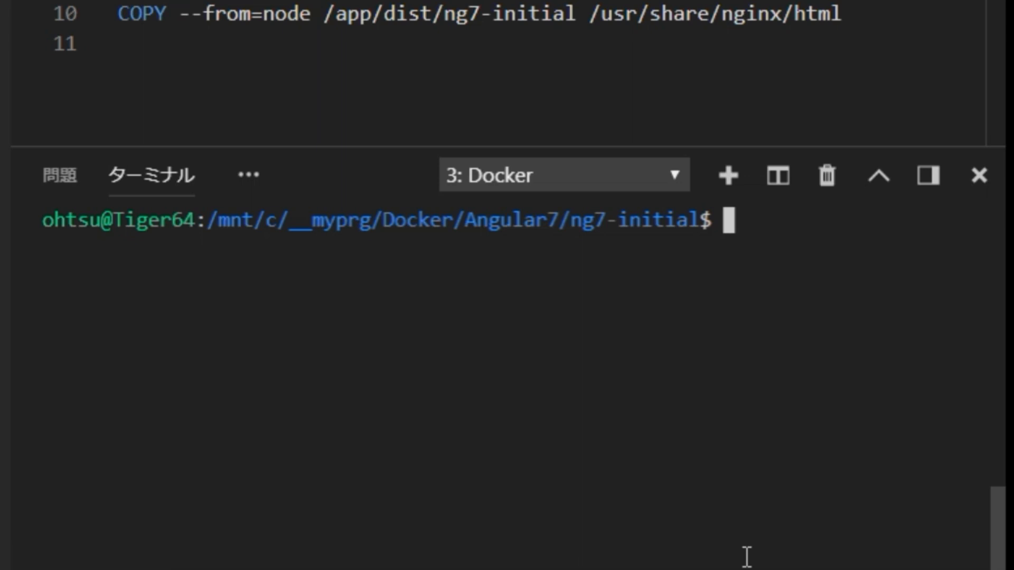
text(dock)
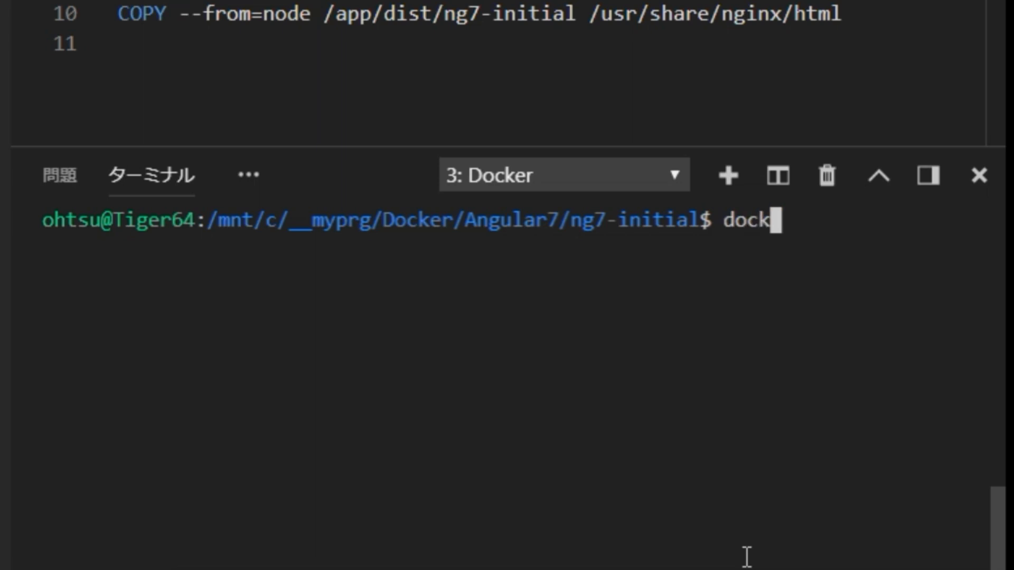
text(er)
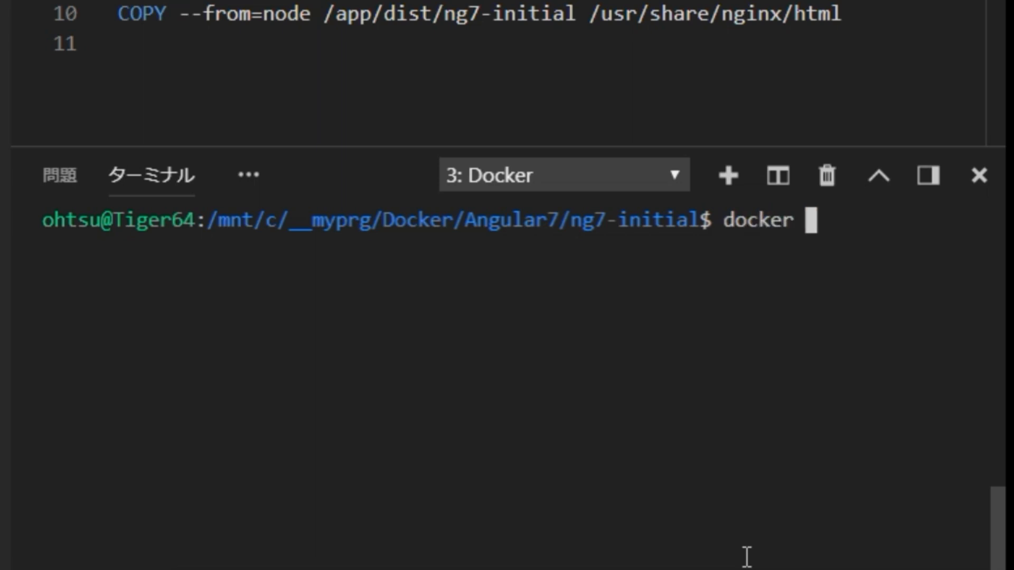
text(run)
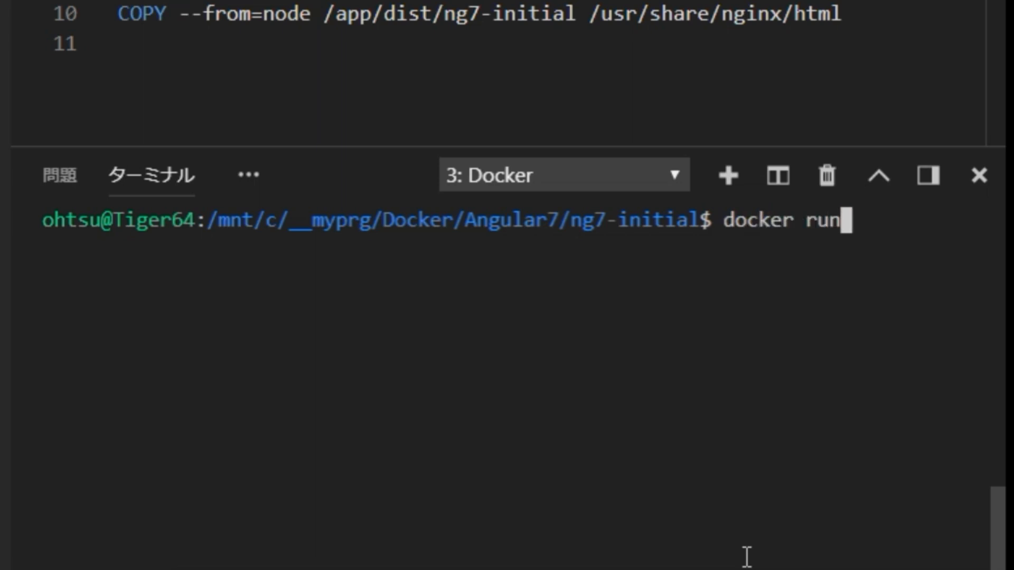
text(" ")
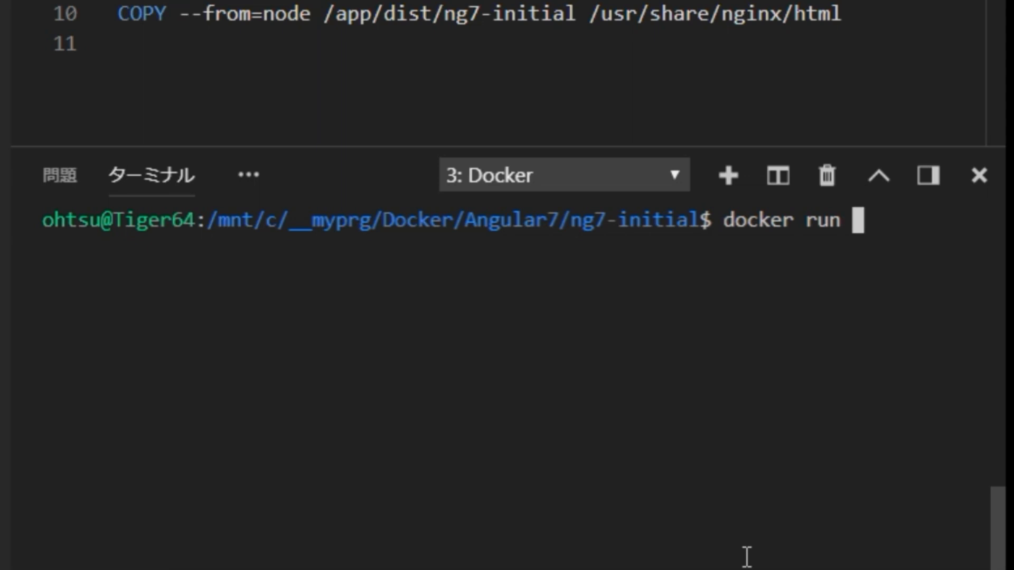
text(--)
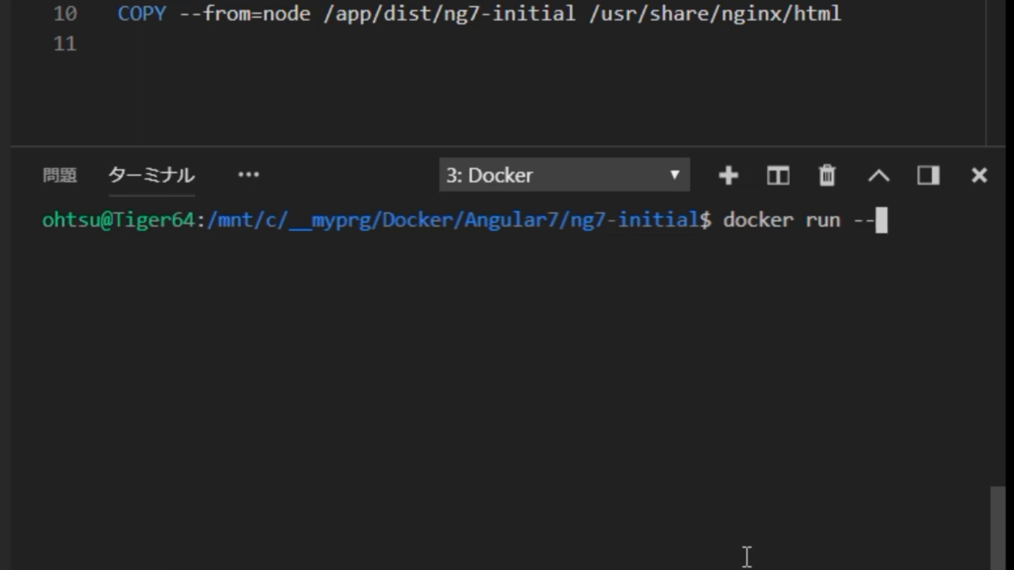
text(rm)
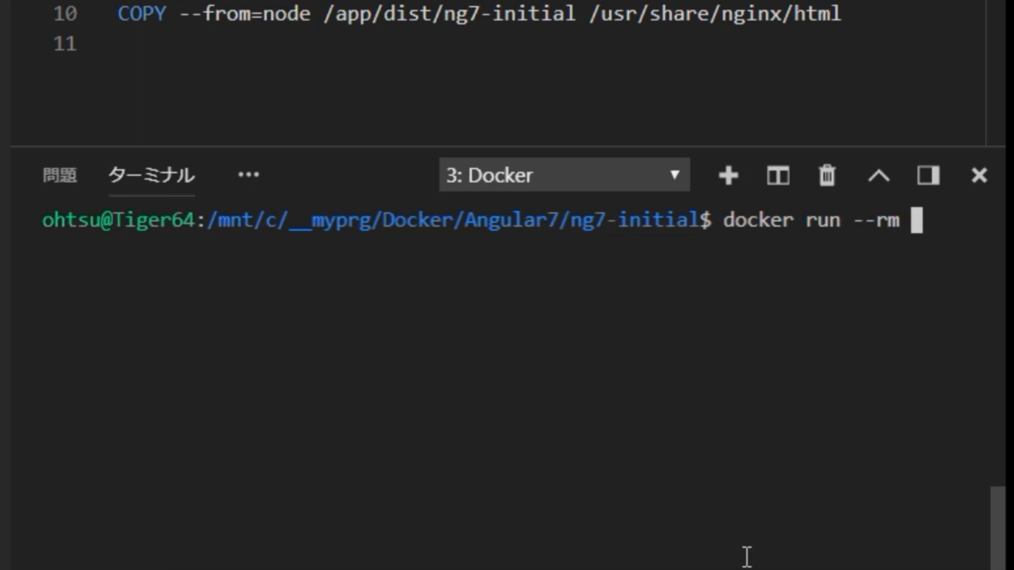
text(-)
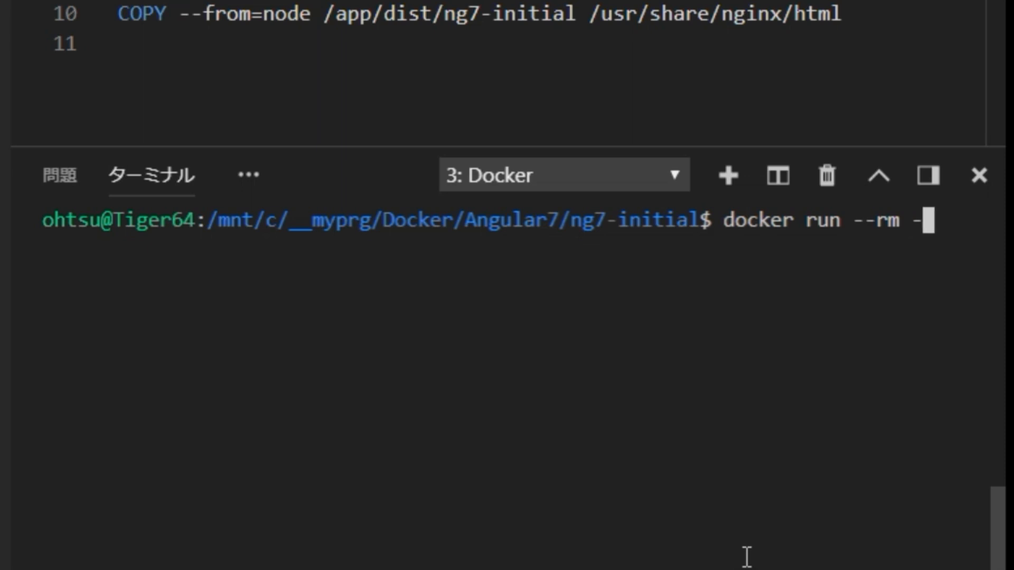
text(d)
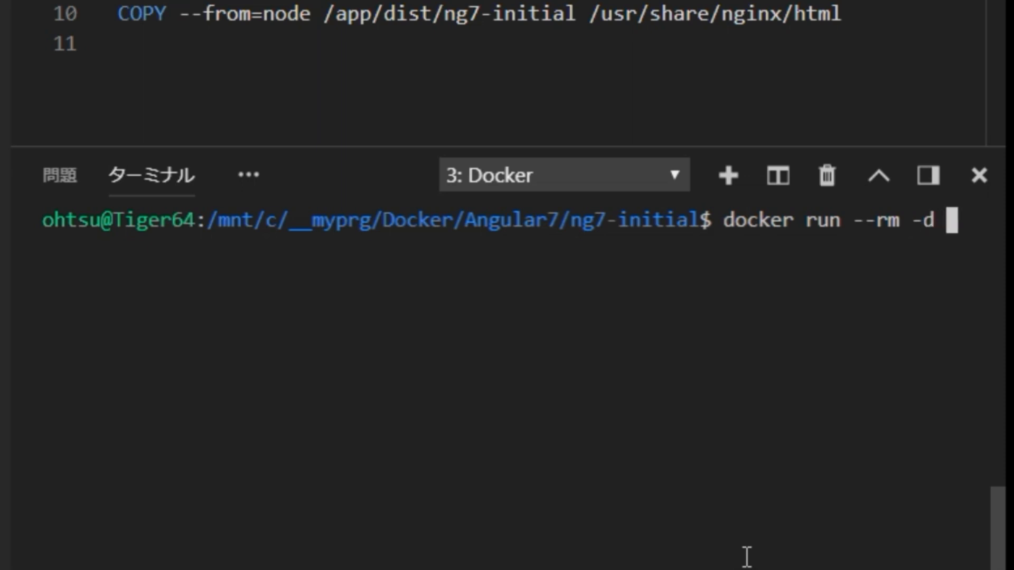
text(-)
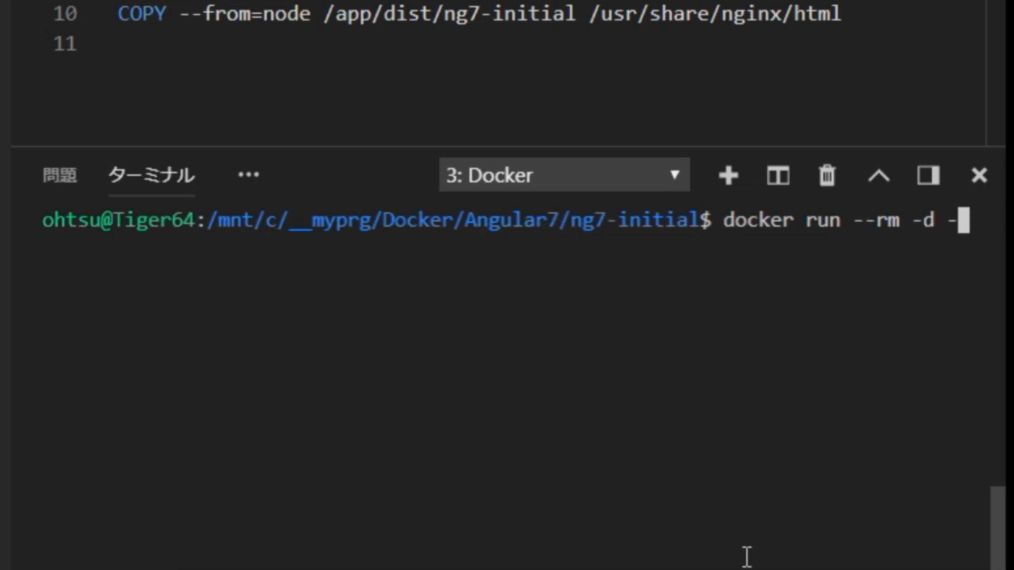
text(p)
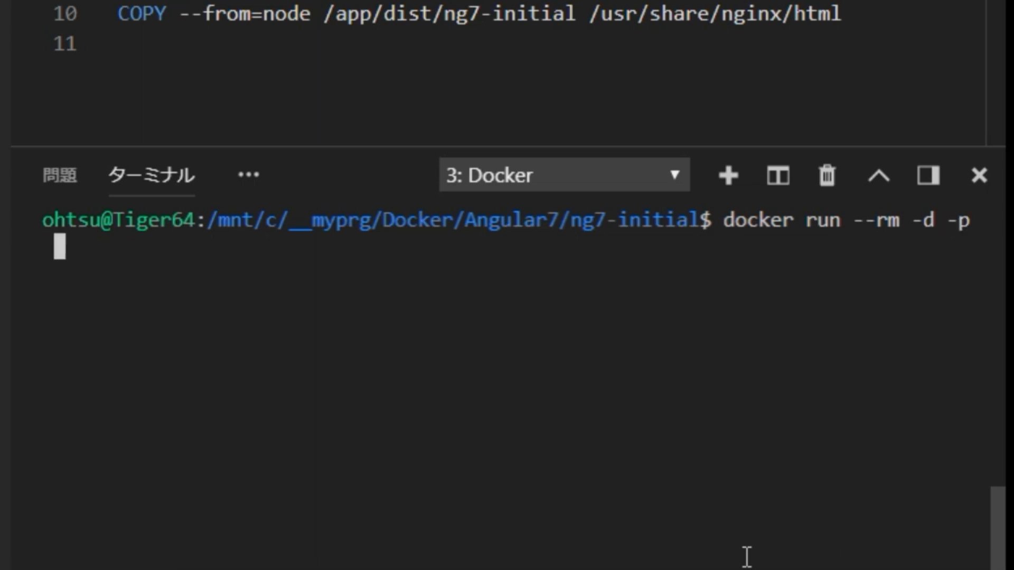
text(80)
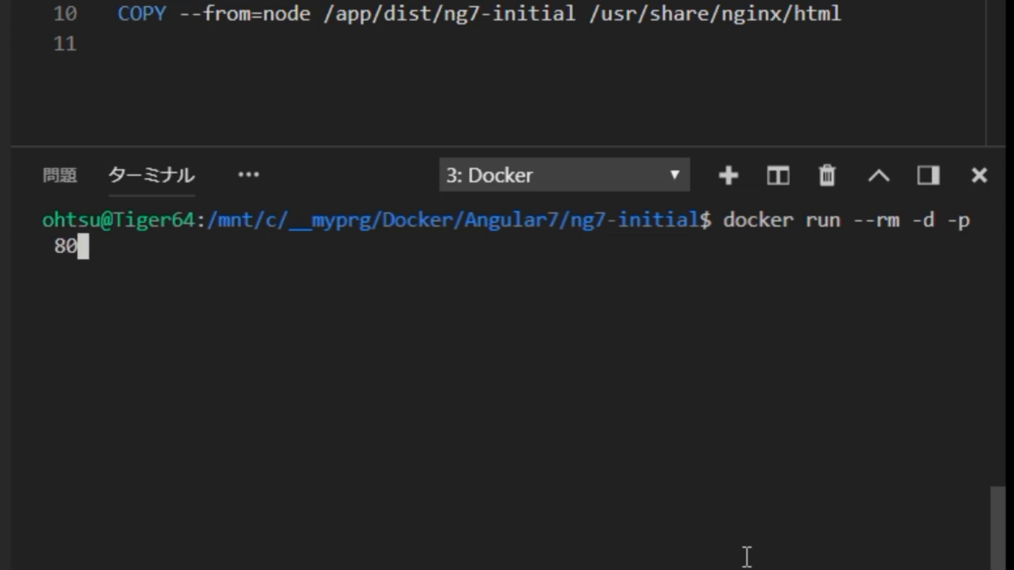
text(:80)
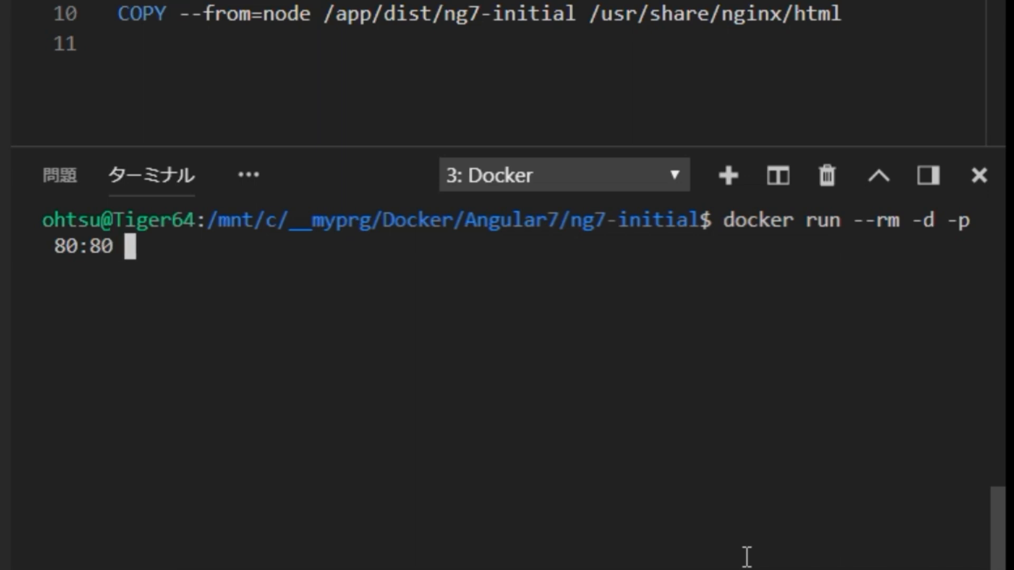
text(ng7)
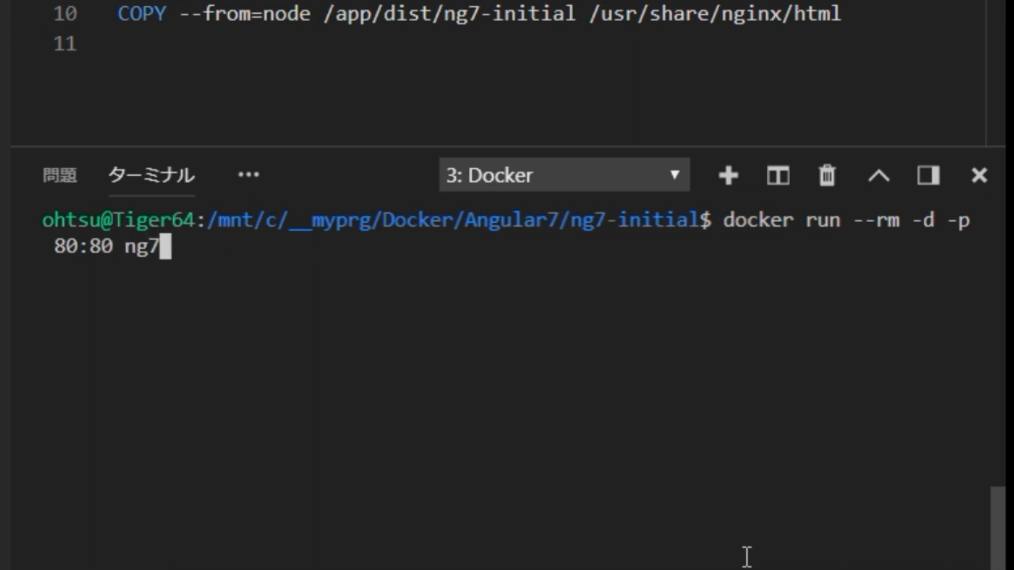
text(-)
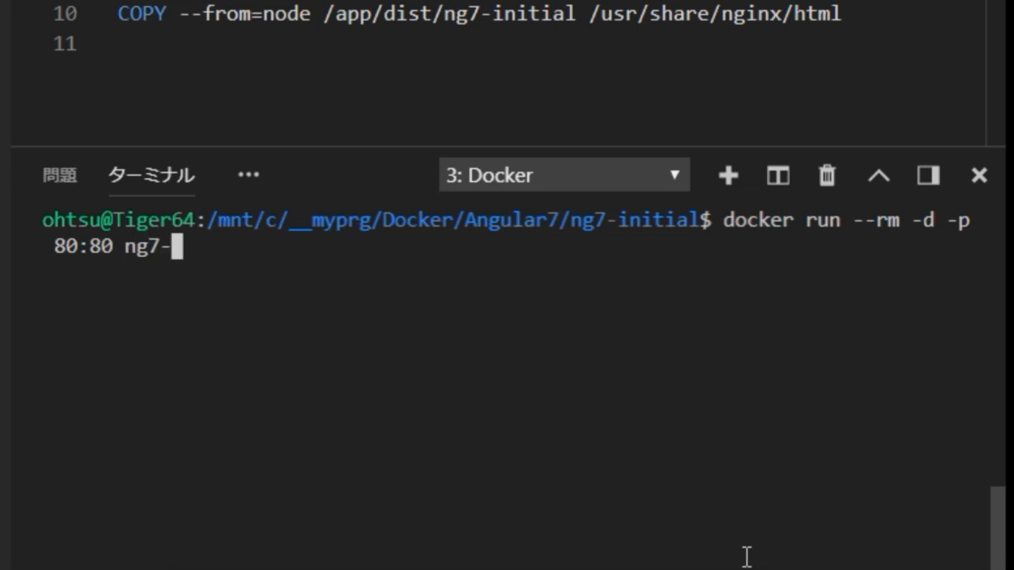
text(init)
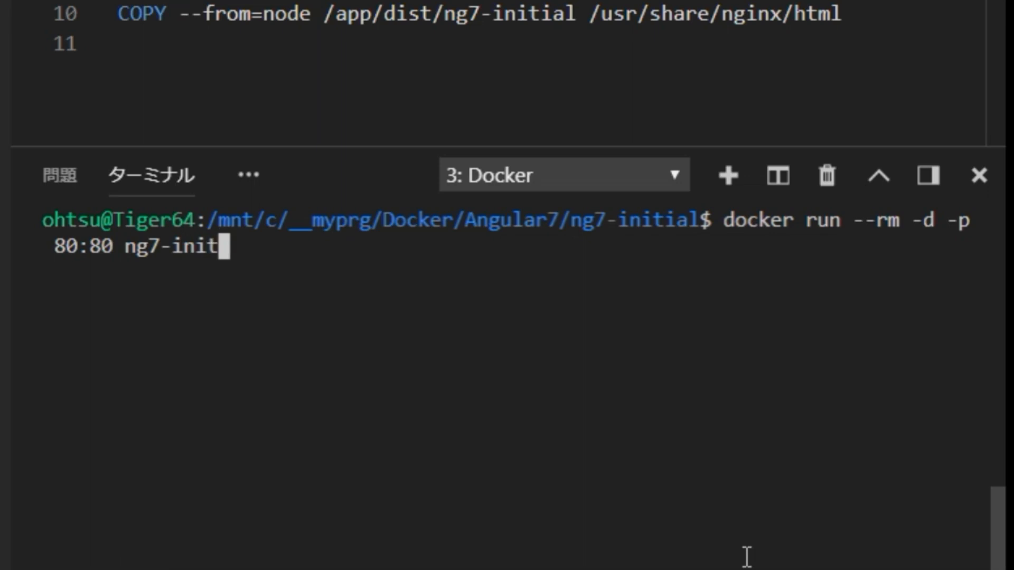
text(ial)
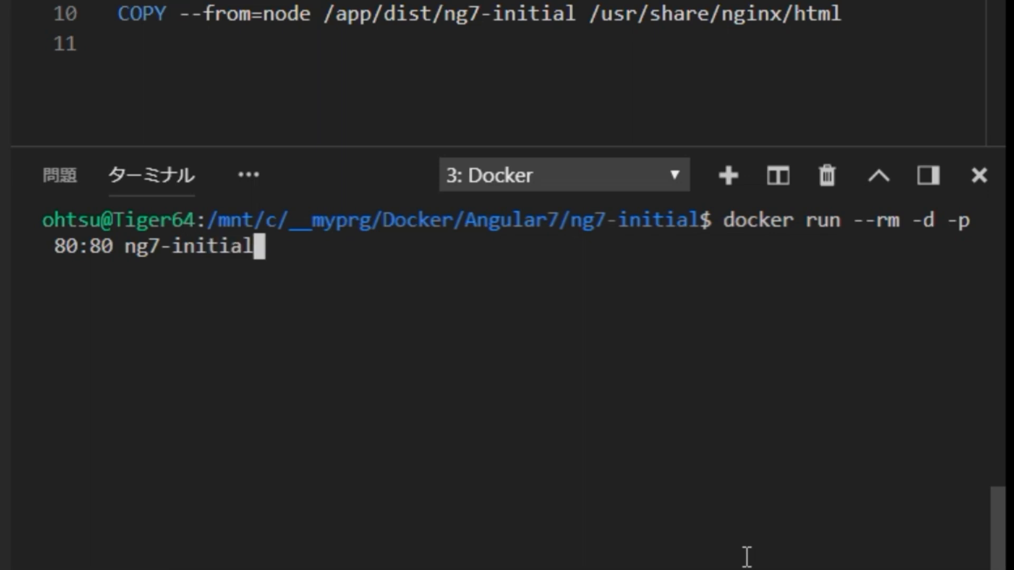
text(:)
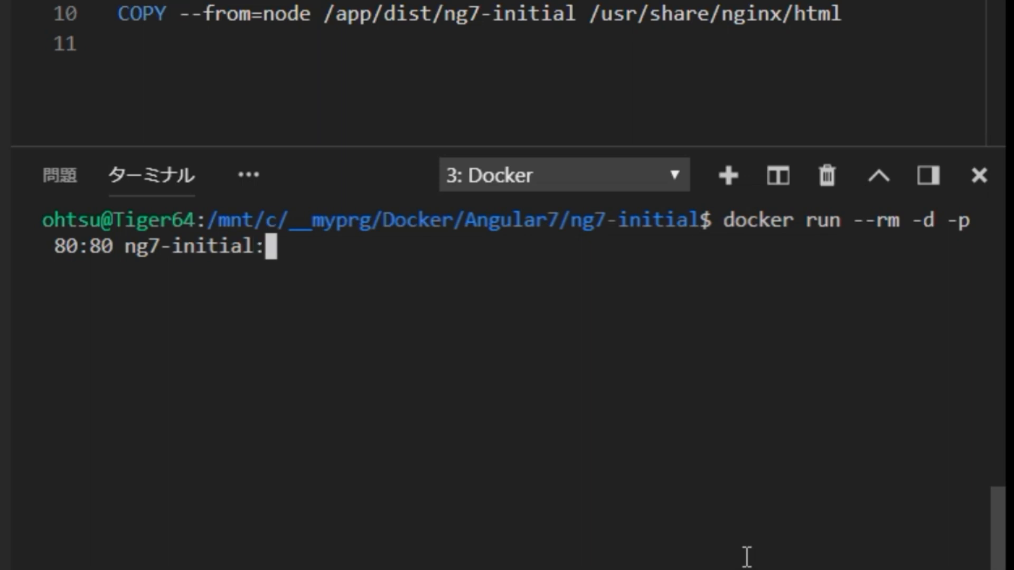
text(1.2)
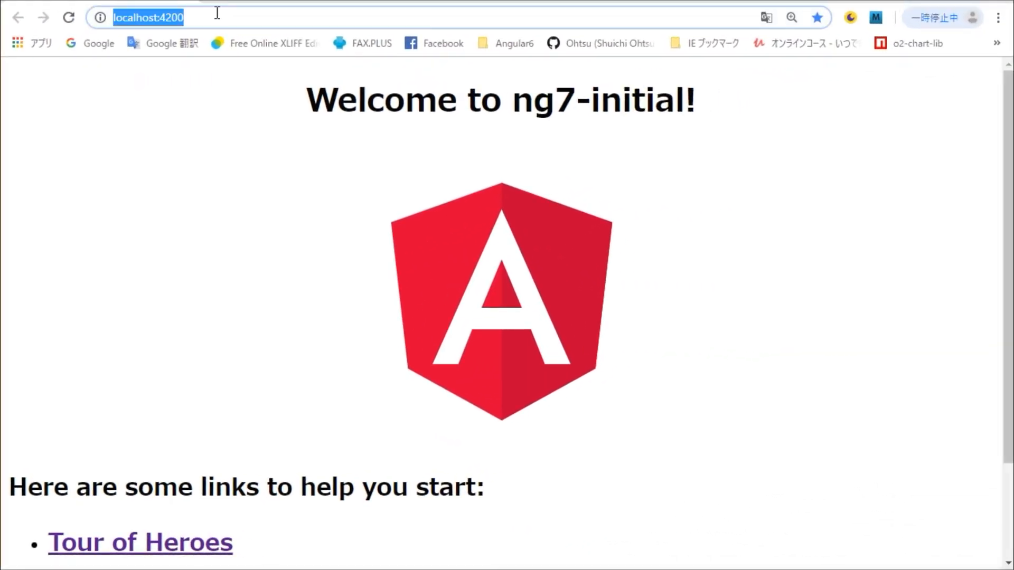
Navigate the address bar from localhost:4200 to plain localhost to show the nginx-served page
text(localhost:)
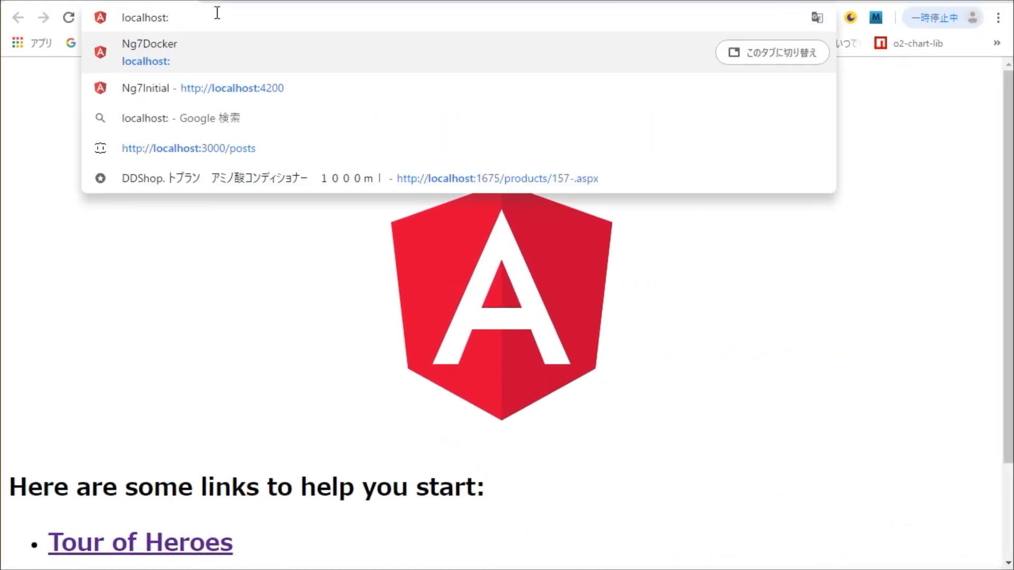
key(Backspace)
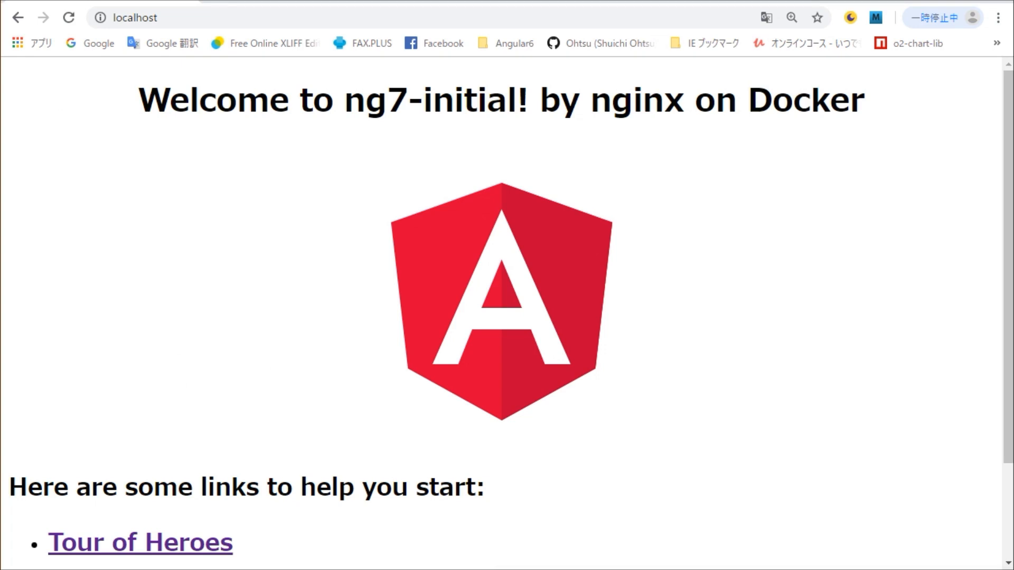
mouse_move(709, 283)
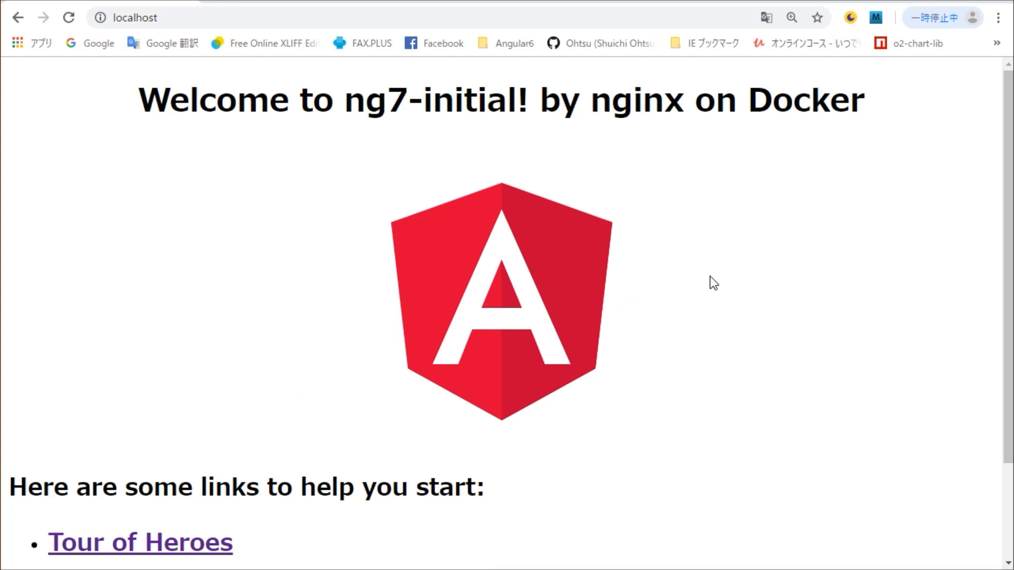